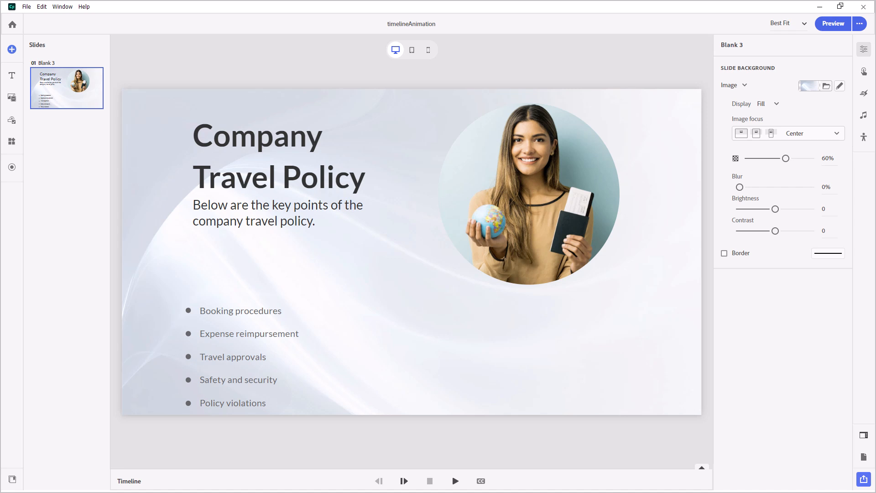
pyautogui.moveTo(615, 22)
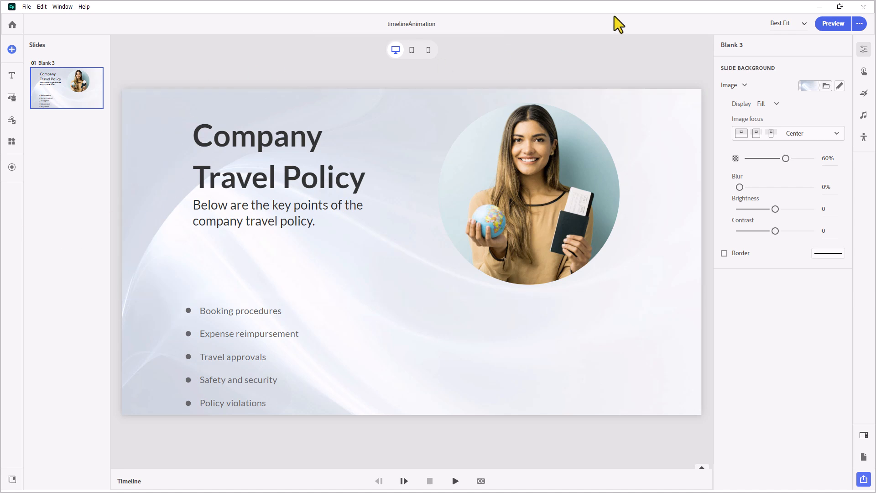
pyautogui.moveTo(635, 61)
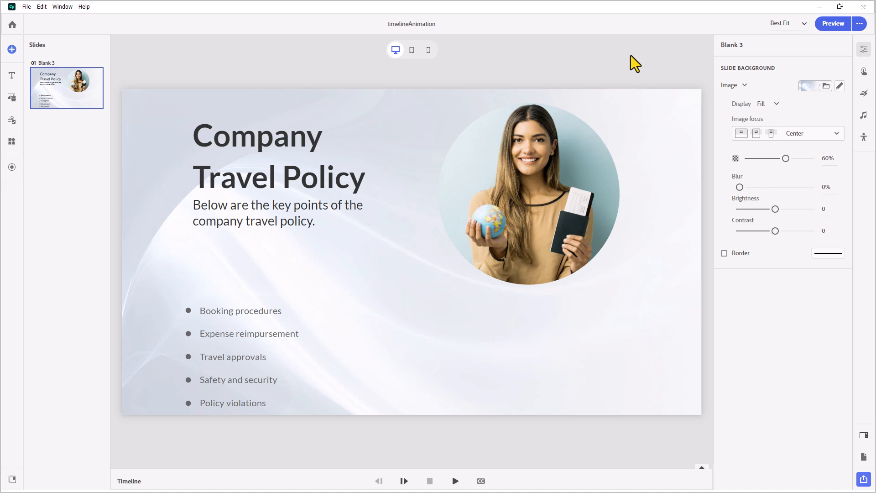
# - Expand the Timeline and select the Company Travel Policy heading (Text_1)
pyautogui.click(437, 271)
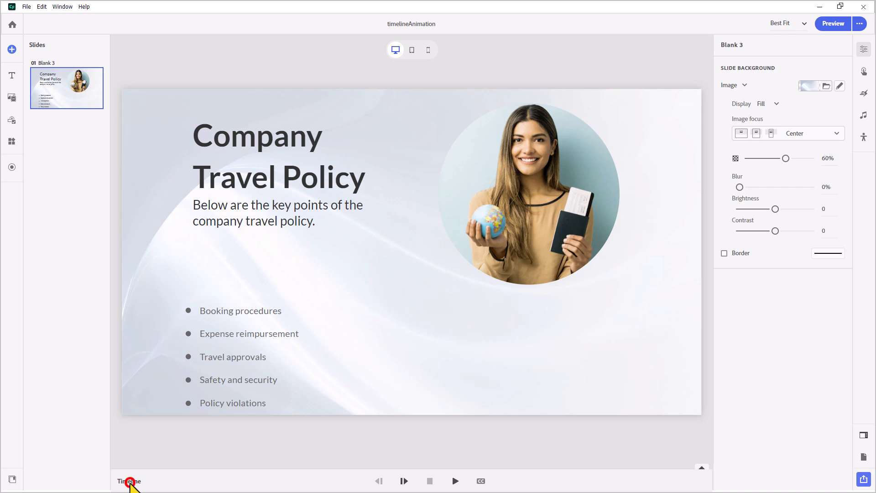
pyautogui.click(129, 481)
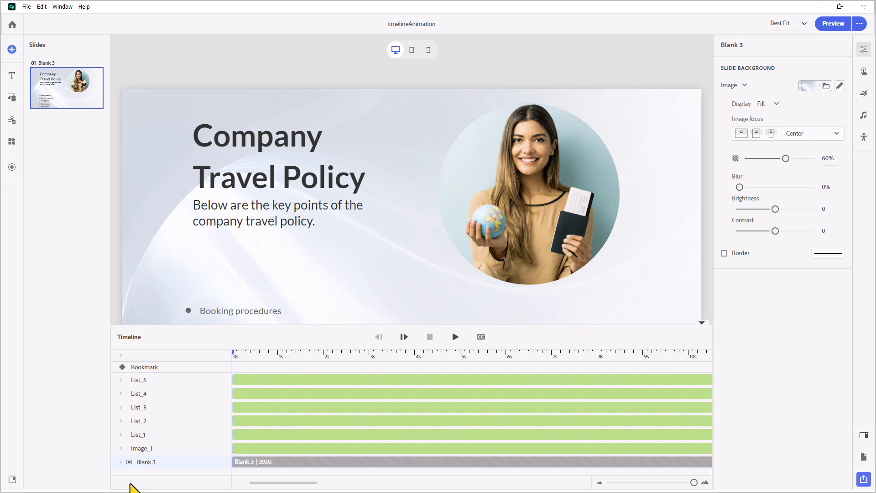
pyautogui.moveTo(124, 475)
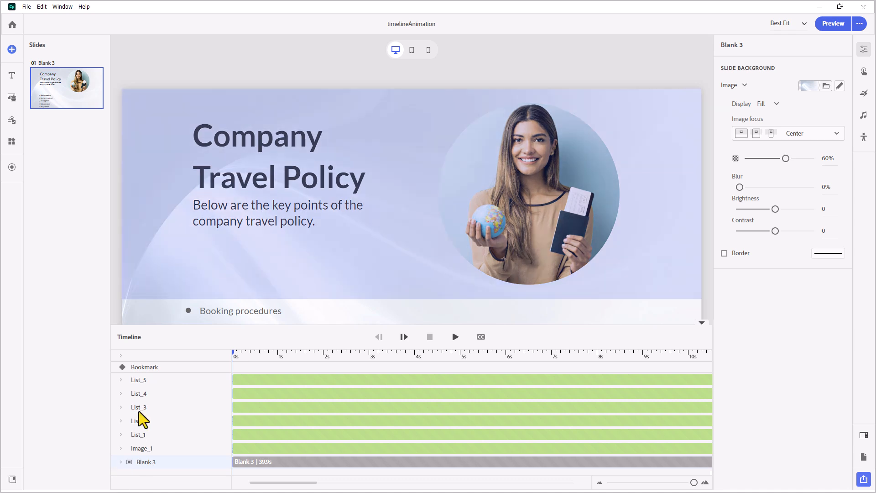
pyautogui.click(266, 141)
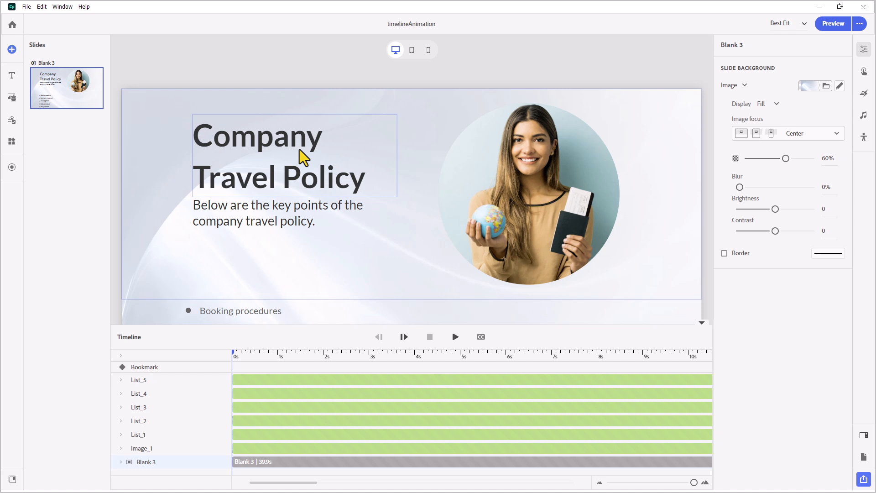
pyautogui.moveTo(301, 153)
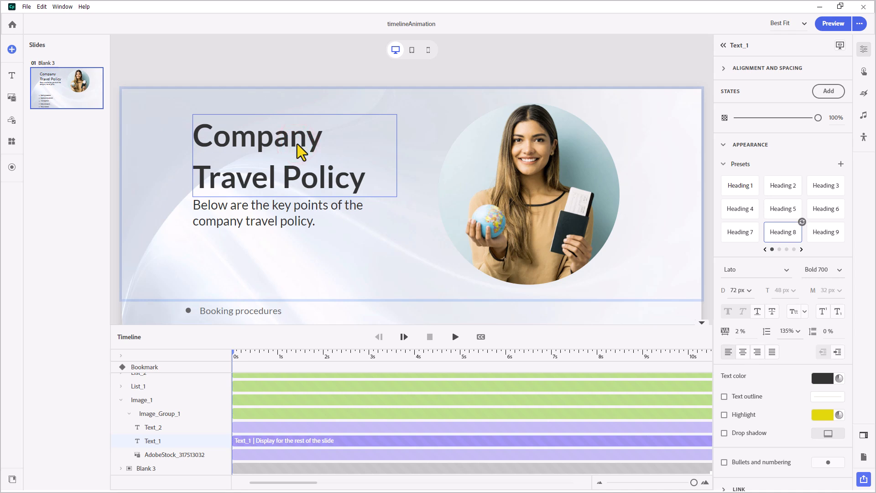
pyautogui.moveTo(502, 95)
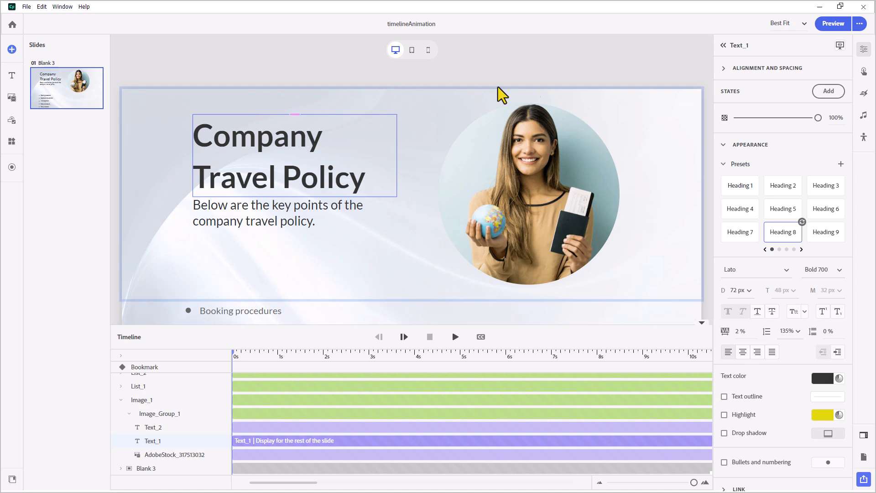
pyautogui.moveTo(864, 94)
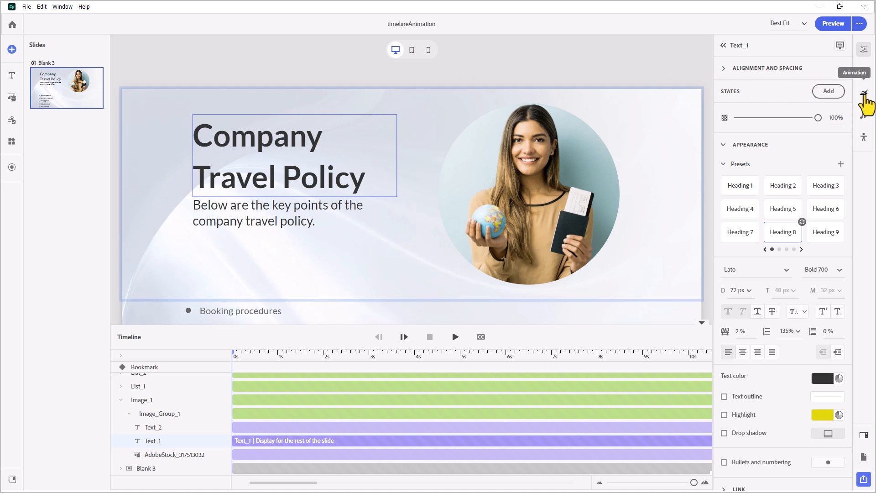
# - Apply a Typewriter entrance to the title with Direction set to Random
pyautogui.click(869, 93)
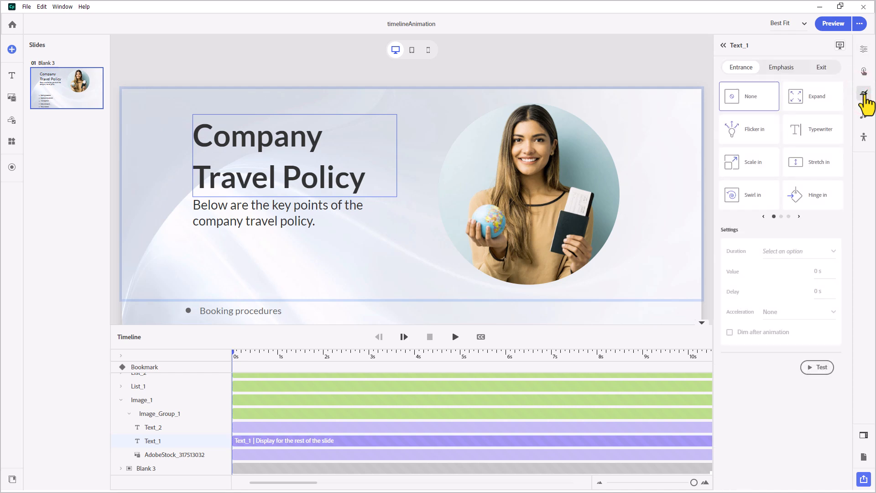
pyautogui.moveTo(750, 94)
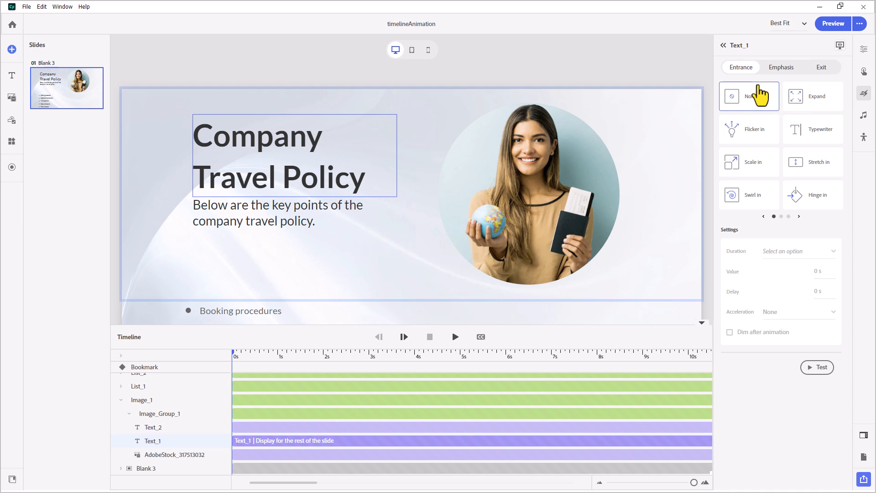
pyautogui.moveTo(837, 73)
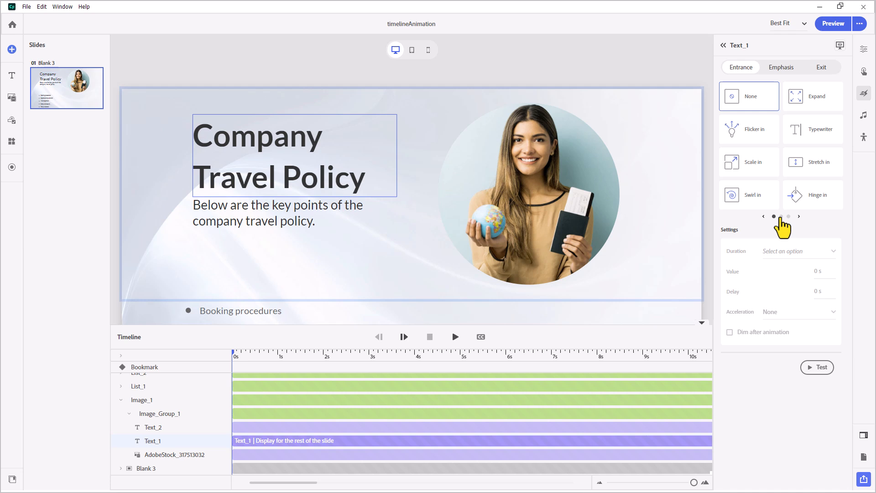
pyautogui.click(819, 129)
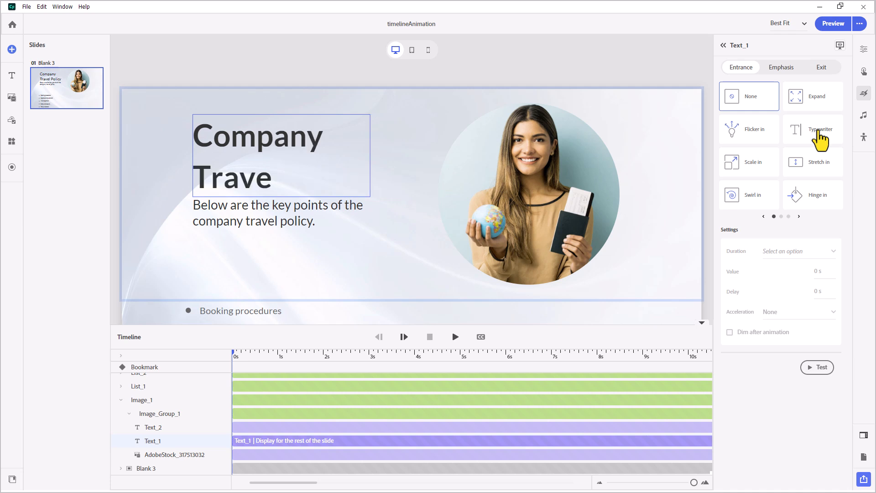
pyautogui.click(820, 129)
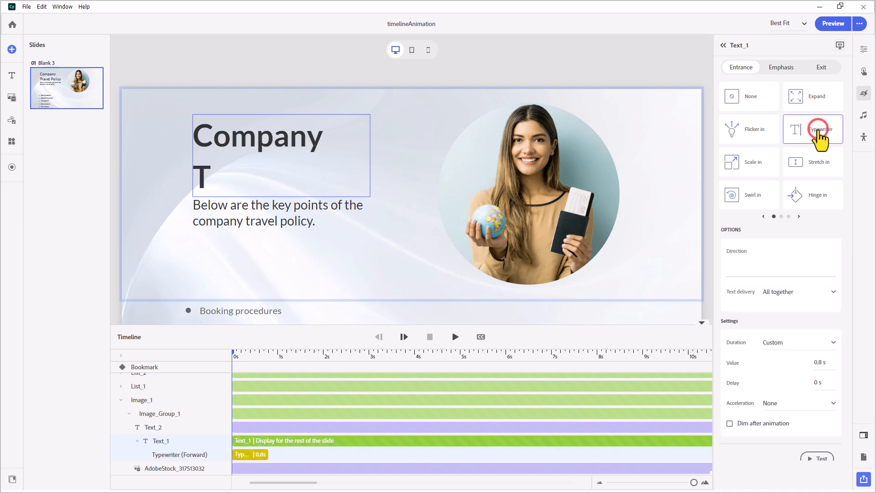
pyautogui.click(819, 129)
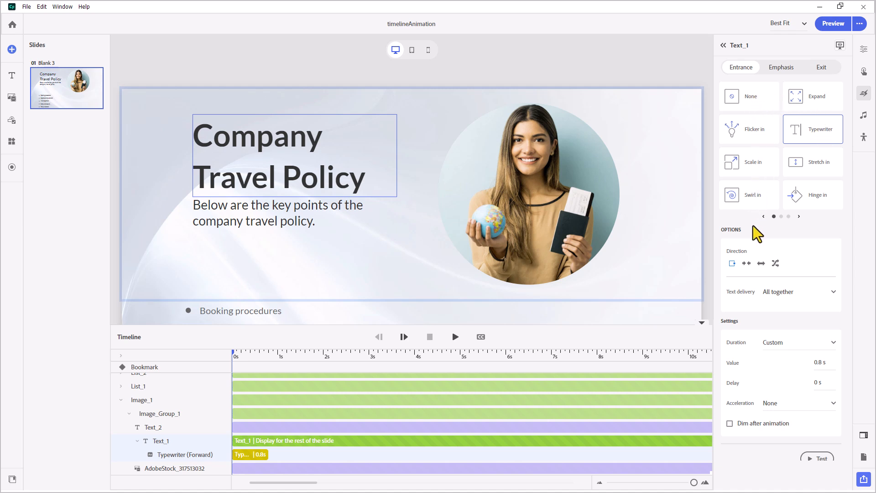
pyautogui.moveTo(738, 335)
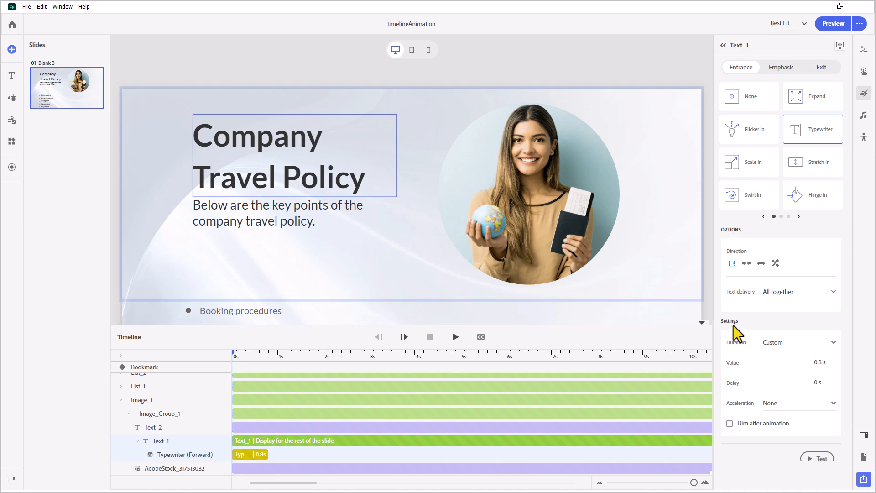
pyautogui.moveTo(753, 238)
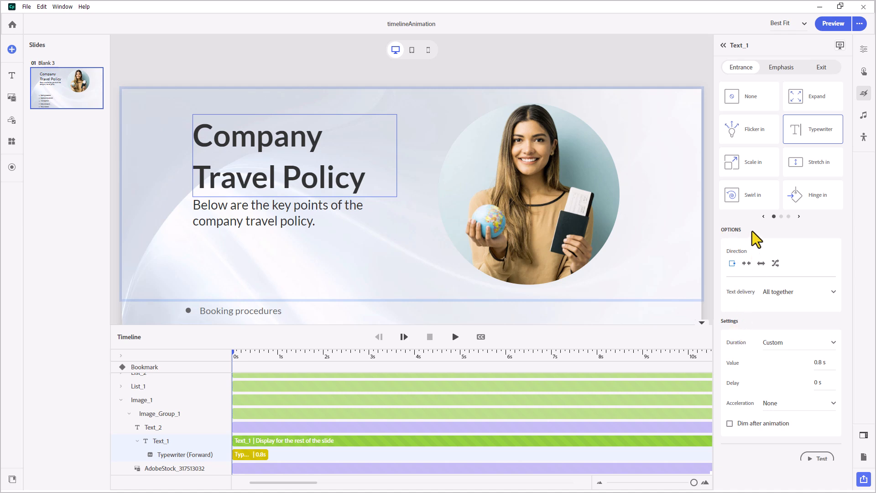
pyautogui.moveTo(753, 242)
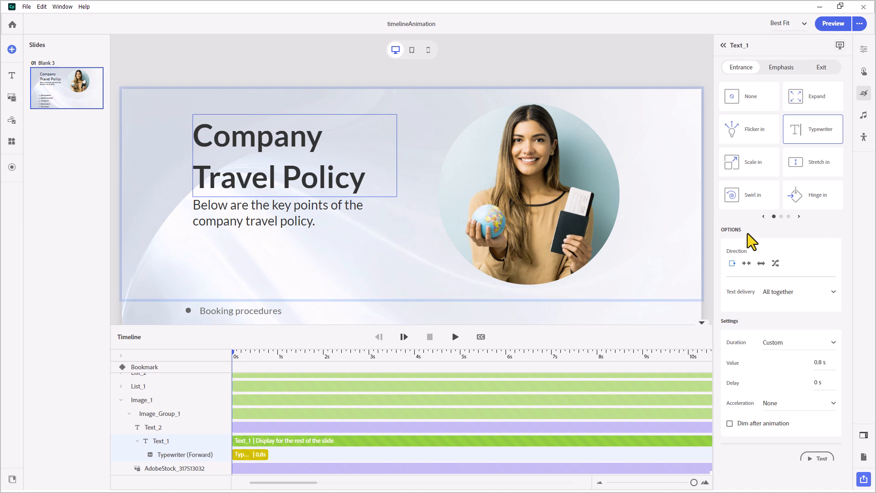
pyautogui.moveTo(746, 266)
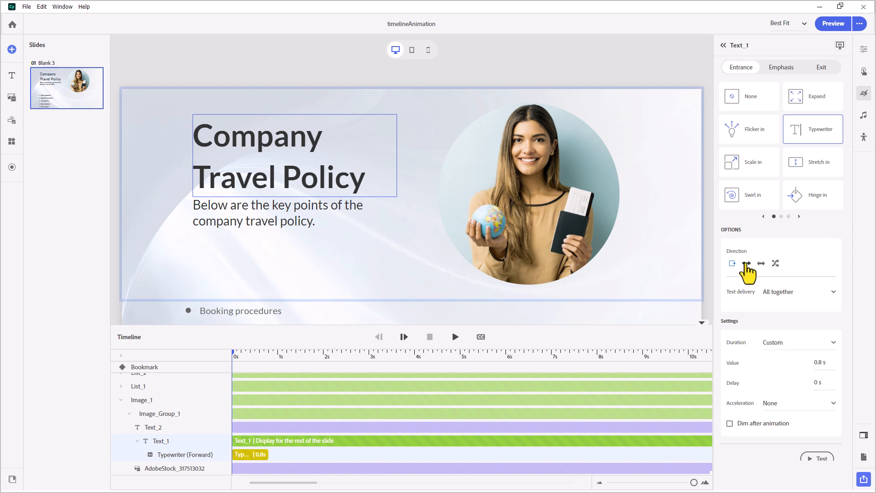
pyautogui.moveTo(747, 263)
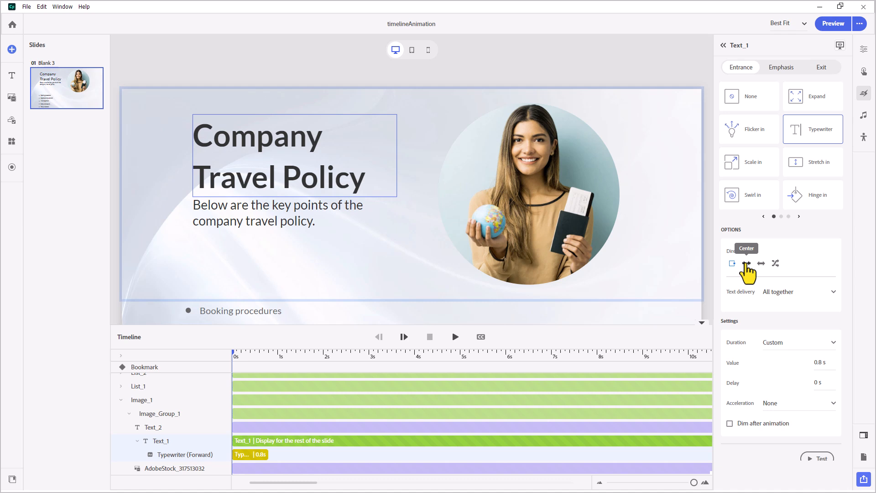
pyautogui.moveTo(776, 264)
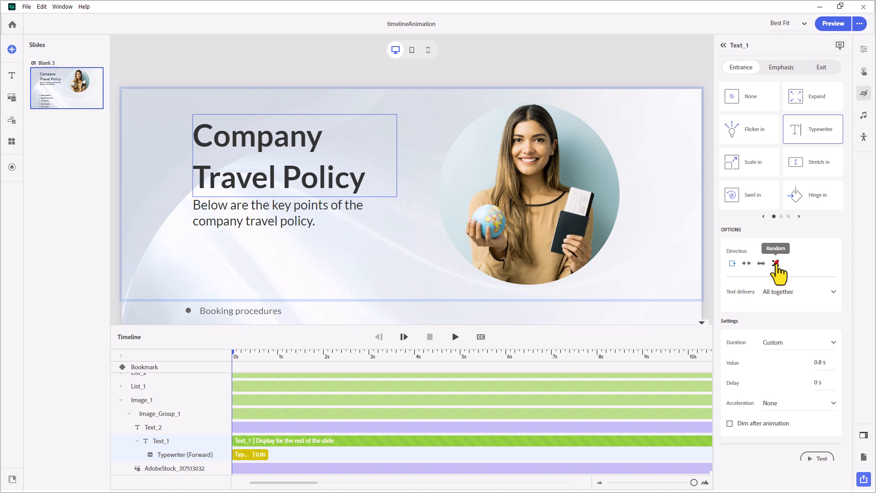
pyautogui.click(775, 263)
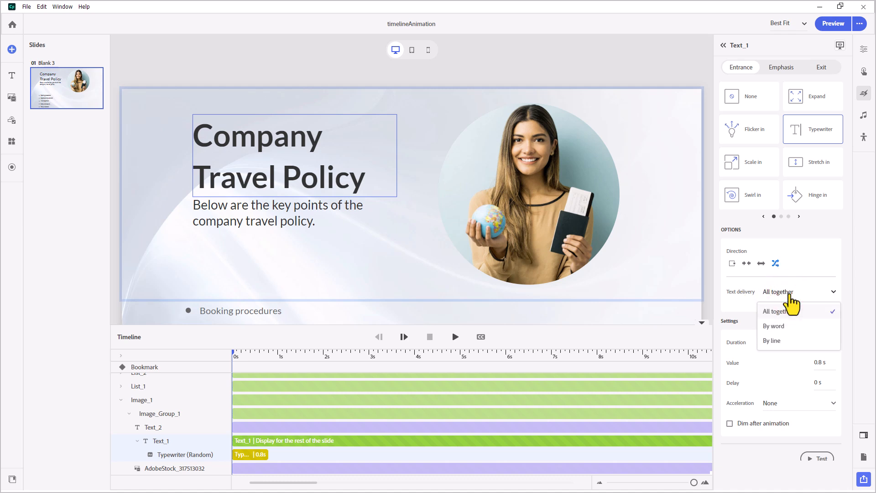
pyautogui.moveTo(778, 340)
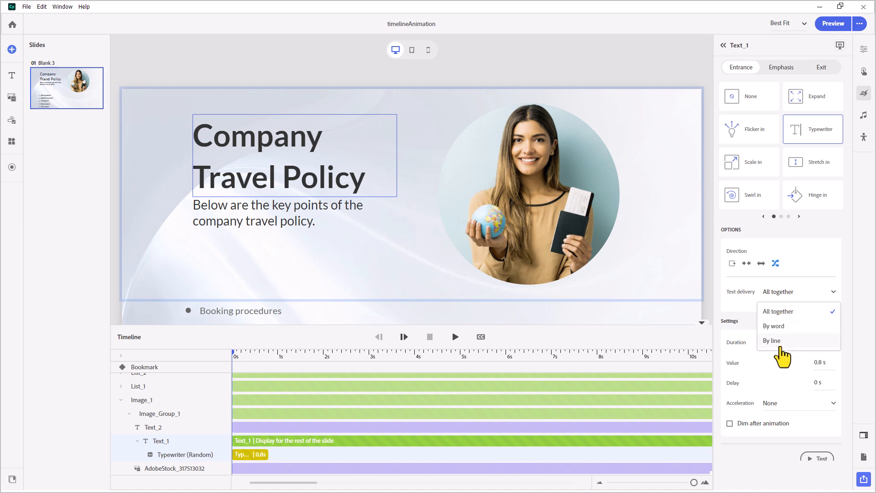
pyautogui.moveTo(846, 243)
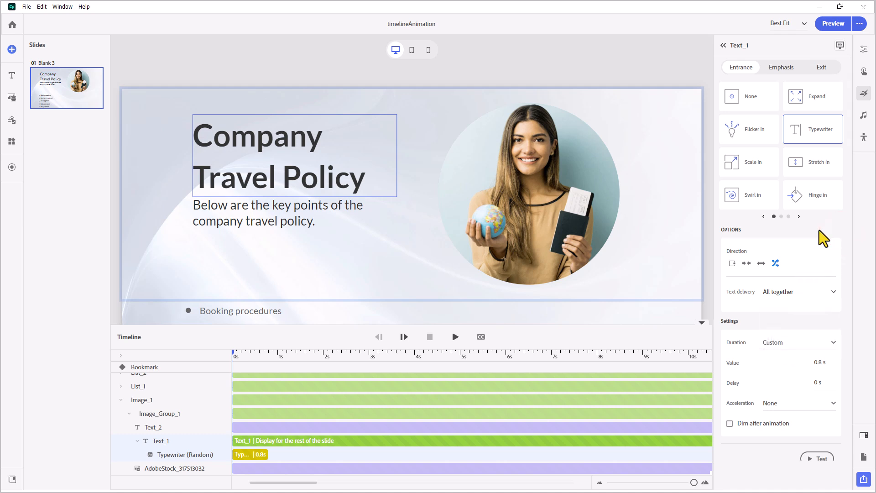
pyautogui.moveTo(749, 343)
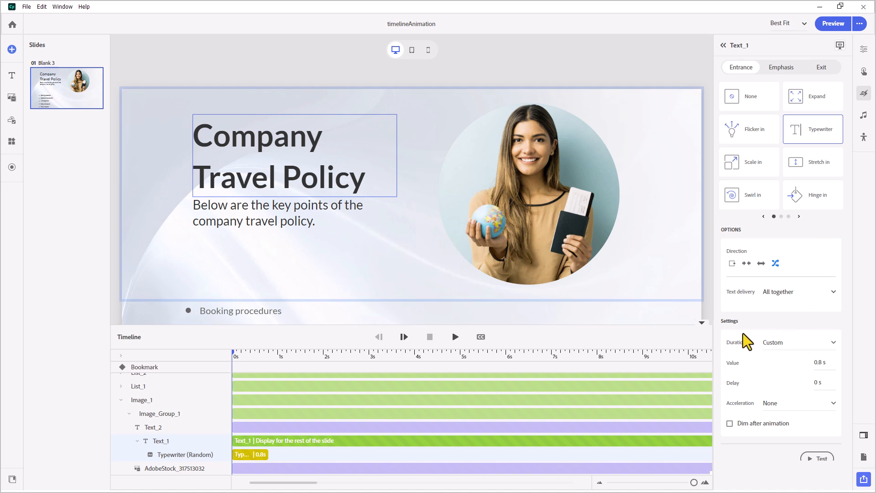
pyautogui.moveTo(779, 355)
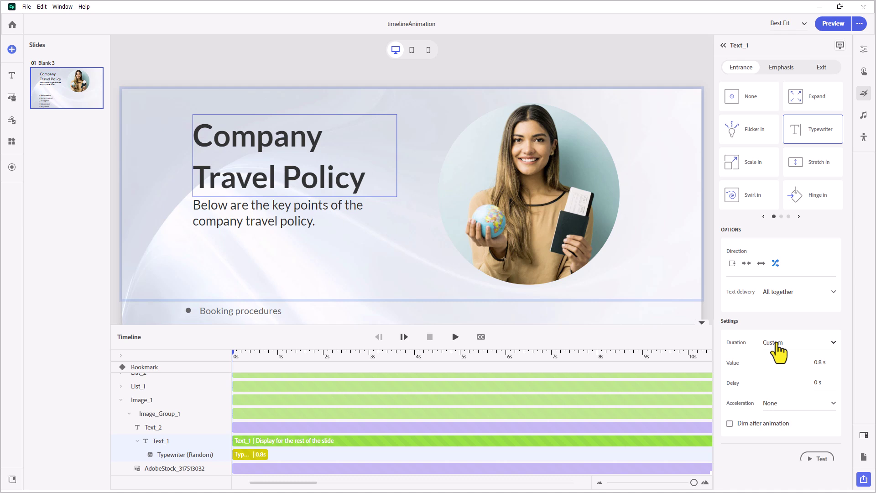
# - Set the title's Typewriter entrance to Ease In acceleration, keeping the 0.5 s duration
pyautogui.click(800, 343)
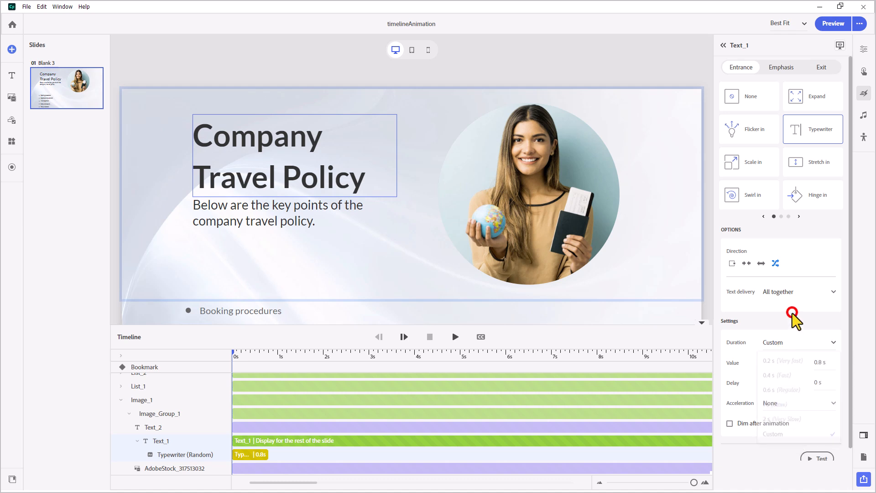
pyautogui.click(822, 363)
pyautogui.write('0.5')
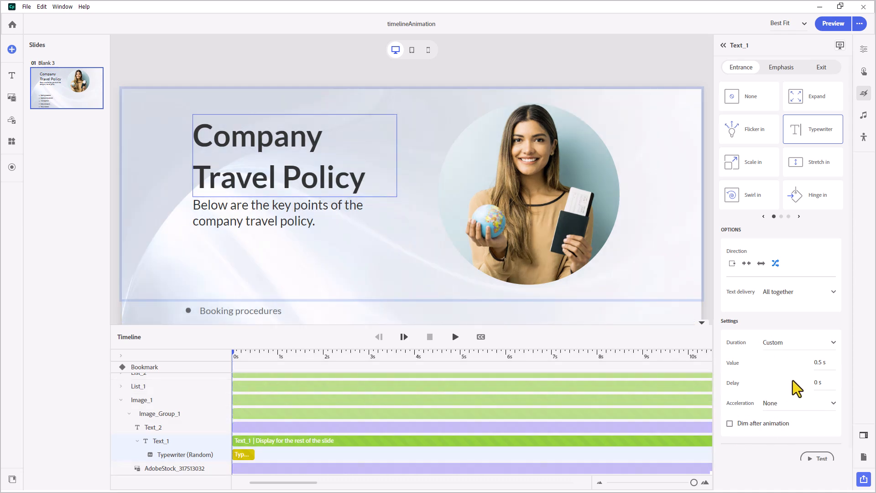
pyautogui.click(834, 403)
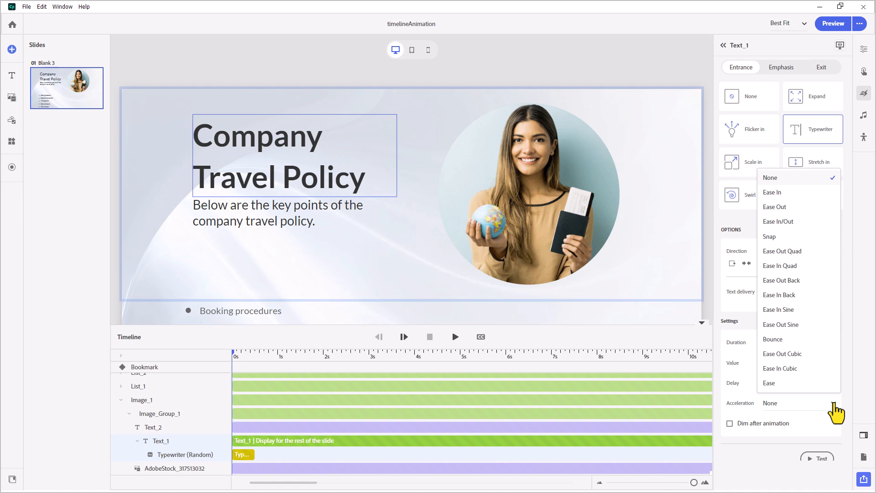
pyautogui.moveTo(773, 194)
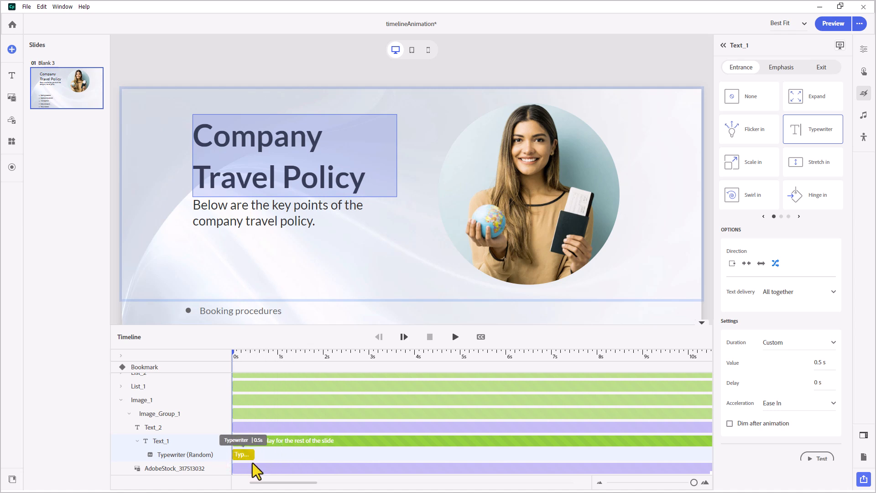
pyautogui.moveTo(251, 455); pyautogui.dragTo(274, 455)
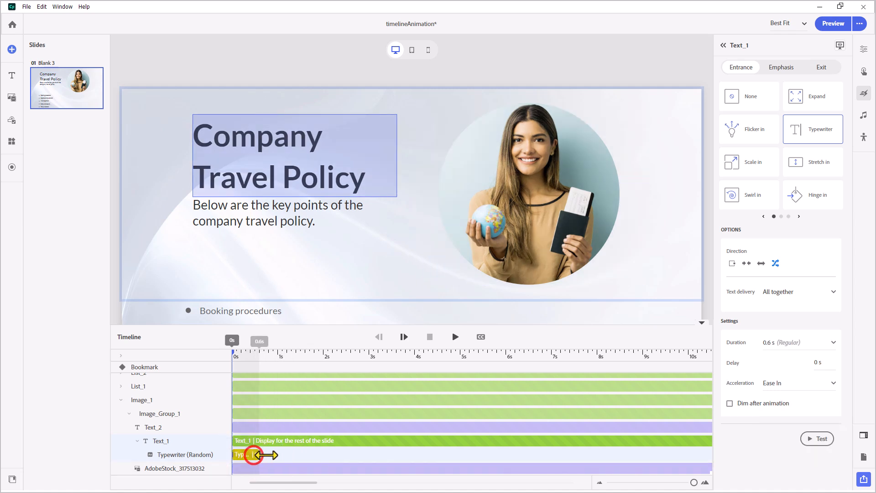
pyautogui.moveTo(254, 455); pyautogui.dragTo(267, 455)
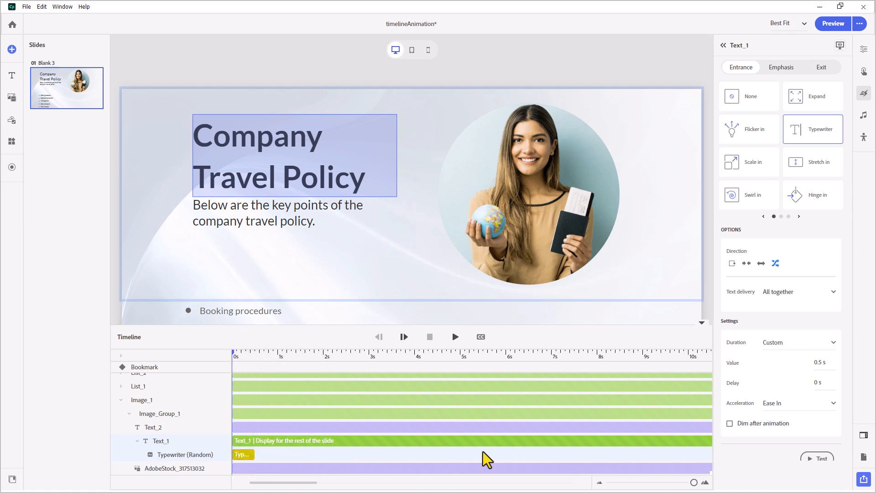
pyautogui.moveTo(283, 456)
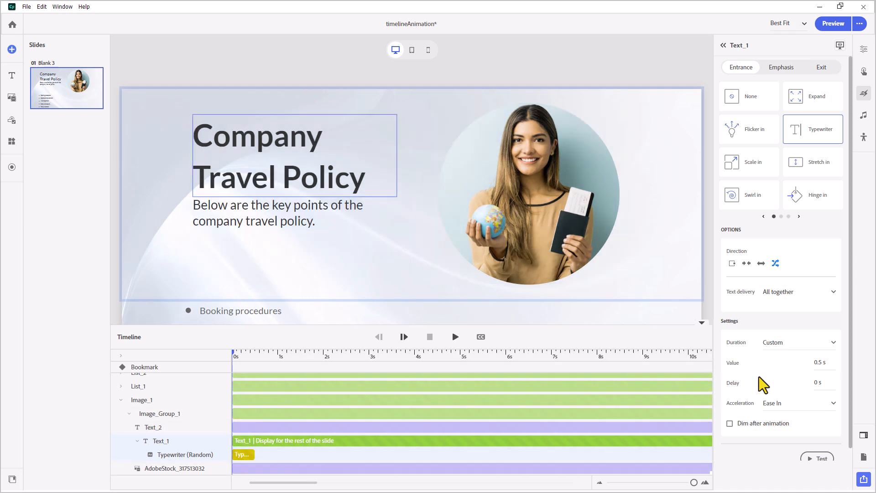
pyautogui.moveTo(838, 436)
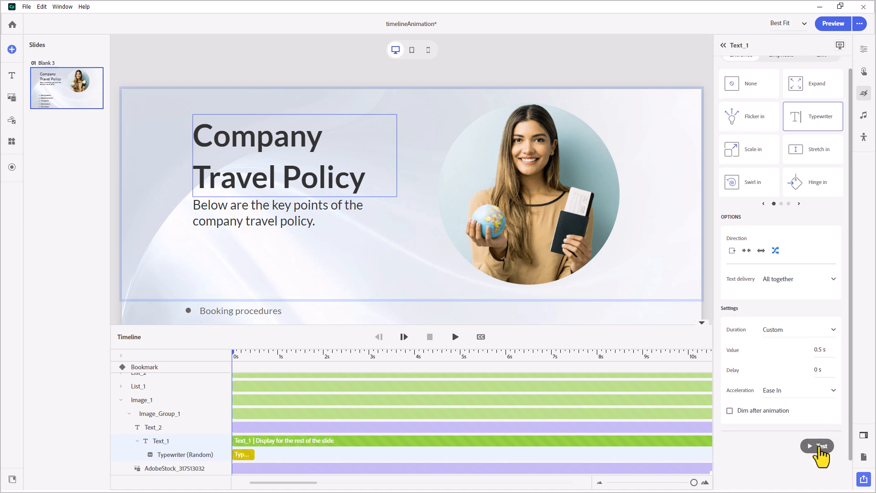
pyautogui.click(817, 446)
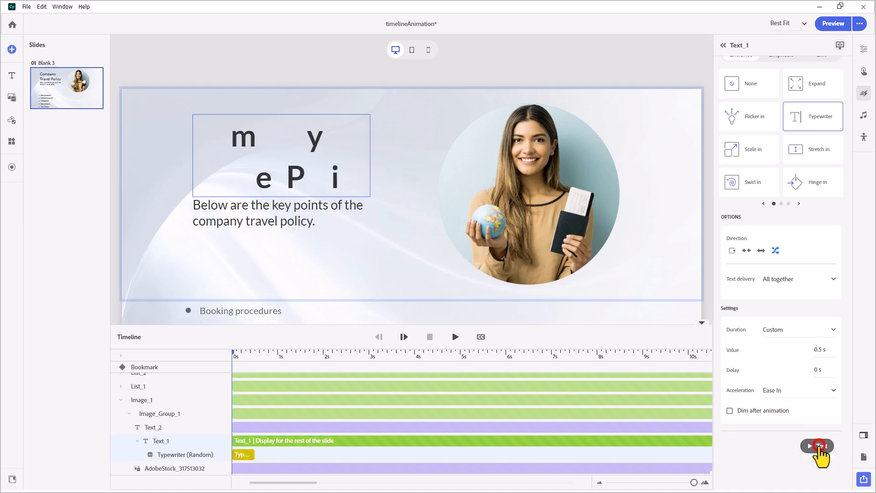
pyautogui.click(819, 446)
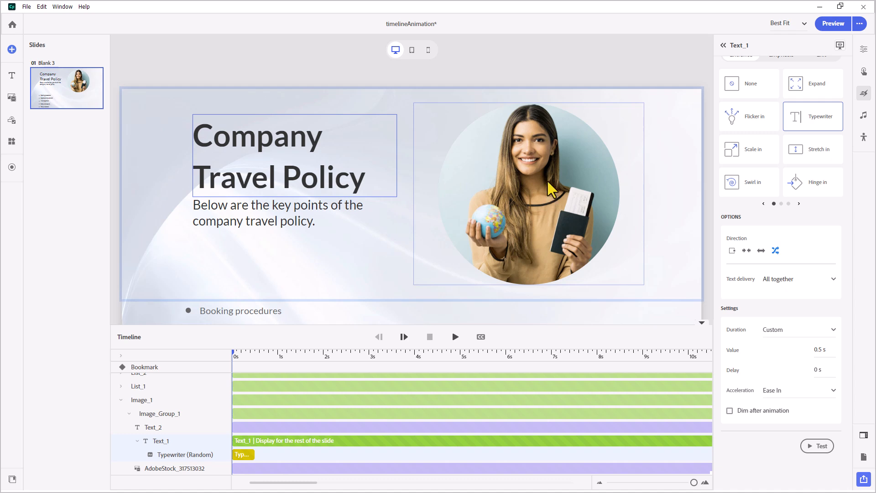
# - Give the stock photo a Slide in entrance from the right with Scale and Blur
pyautogui.click(174, 468)
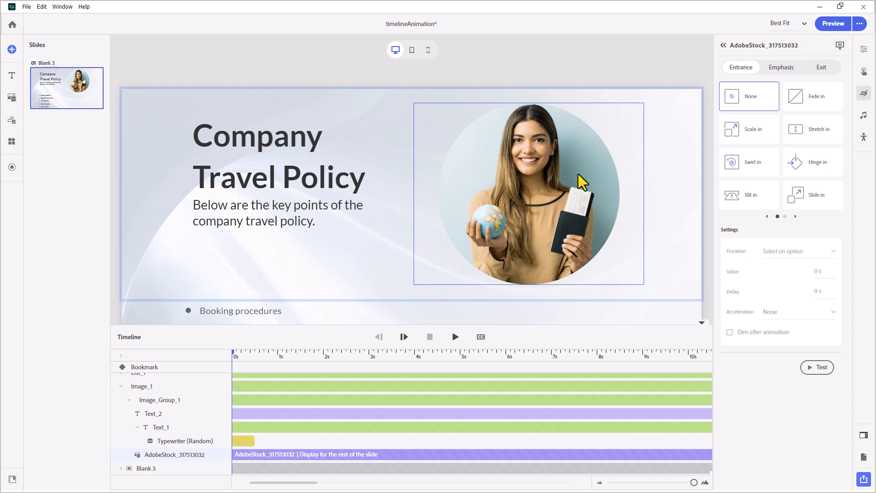
pyautogui.click(809, 195)
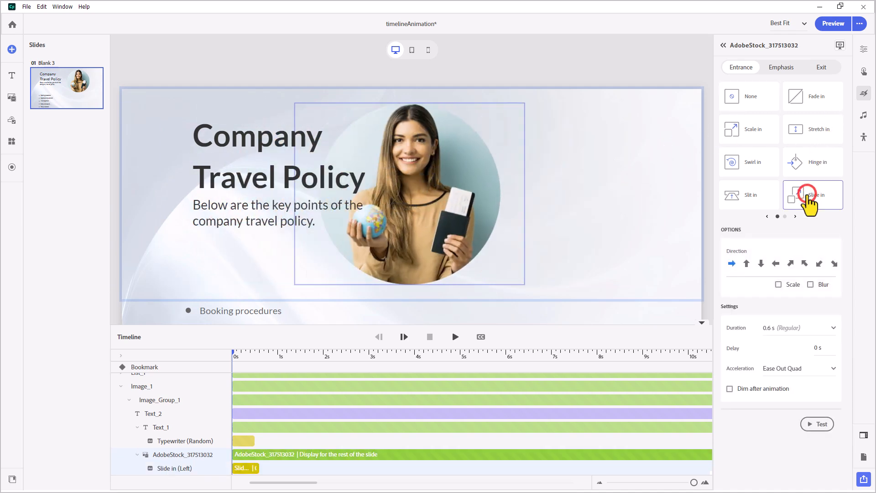
pyautogui.click(813, 195)
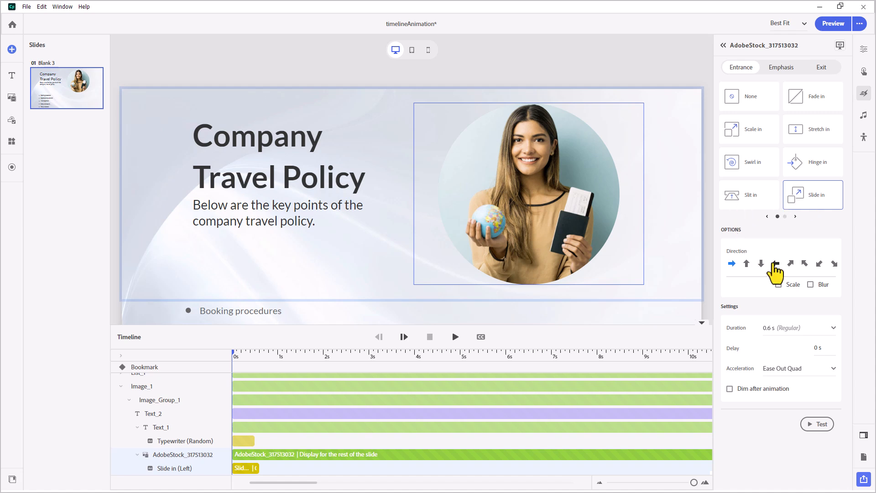
pyautogui.click(776, 264)
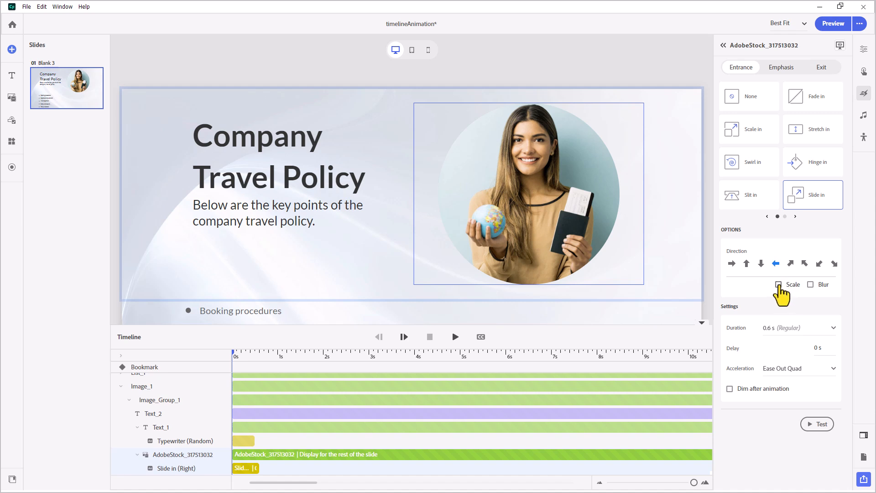
pyautogui.click(779, 284)
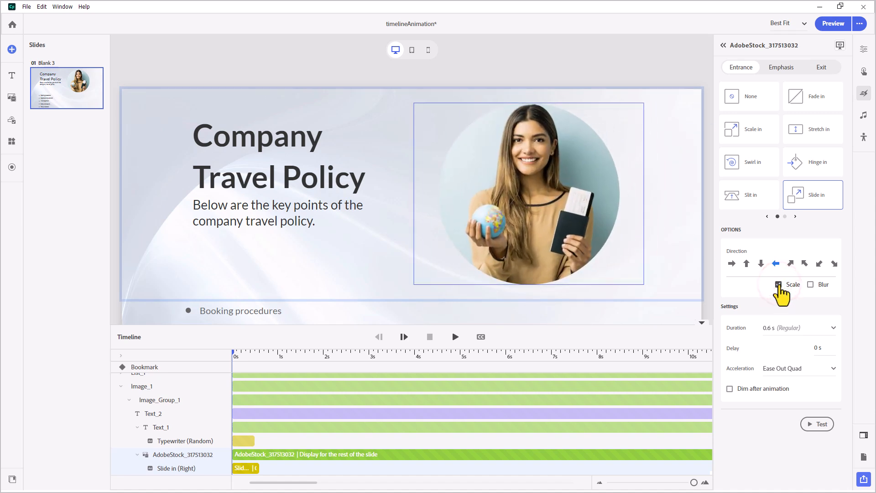
pyautogui.click(810, 285)
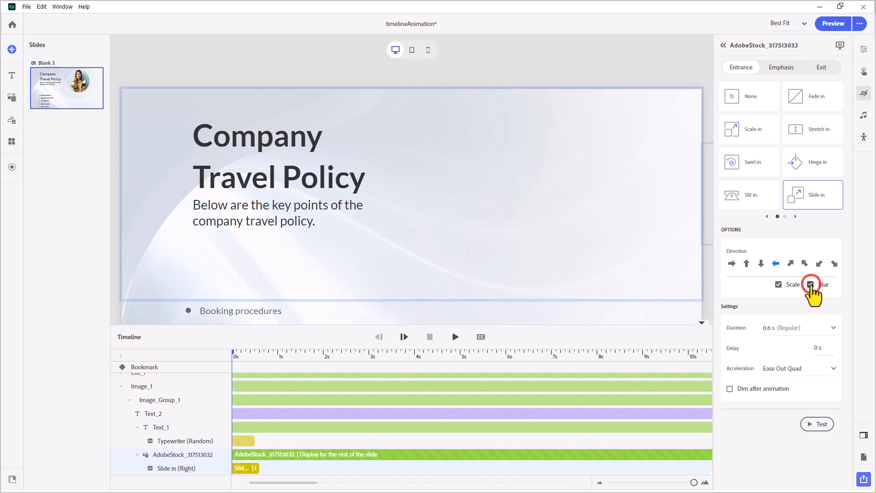
pyautogui.click(811, 285)
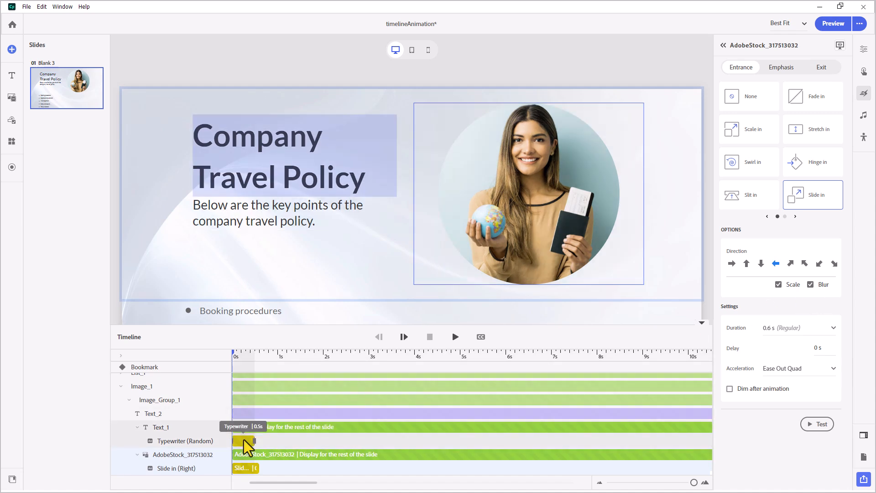
# - Move the title's Typewriter bar to start around 0.6 s, after the photo's slide-in
pyautogui.click(161, 428)
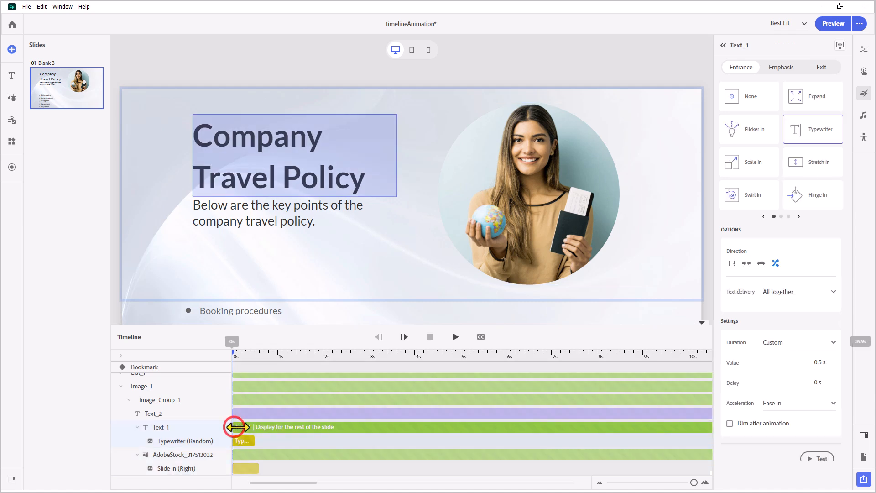
pyautogui.moveTo(234, 427); pyautogui.dragTo(265, 426)
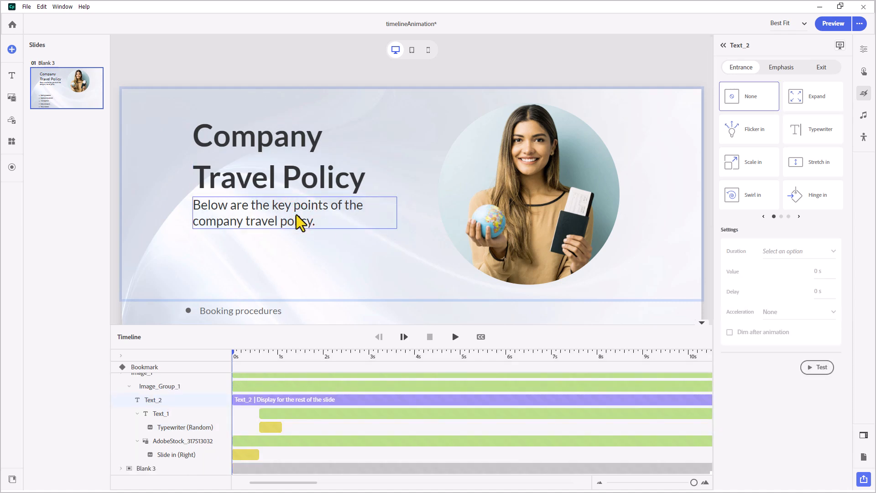
pyautogui.moveTo(312, 225)
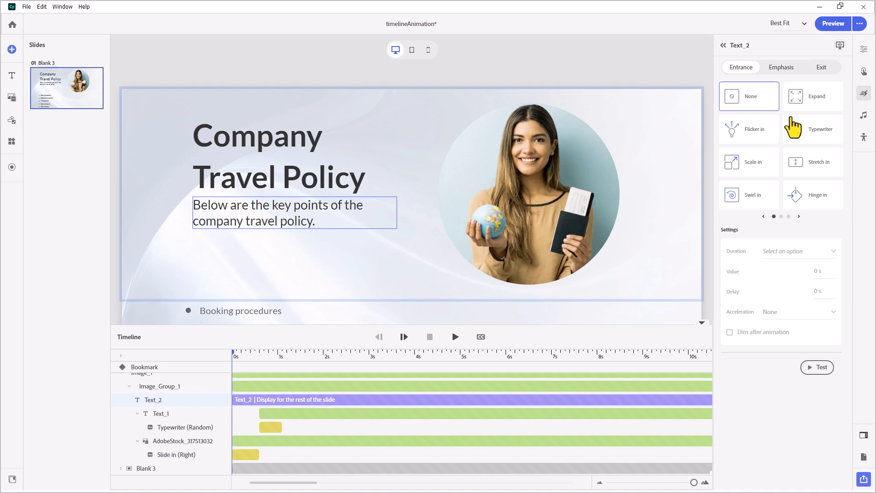
# - Give Text_2 an Expand entrance timed to follow the title's Typewriter effect
pyautogui.click(813, 97)
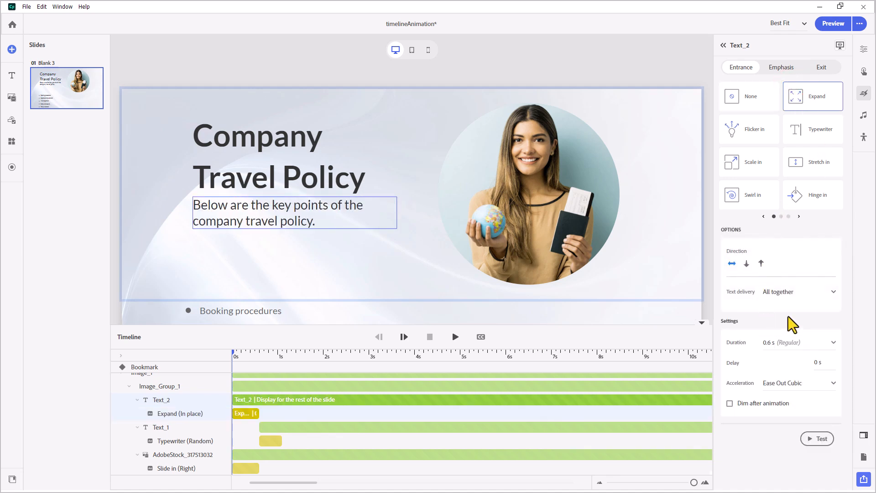
pyautogui.click(594, 215)
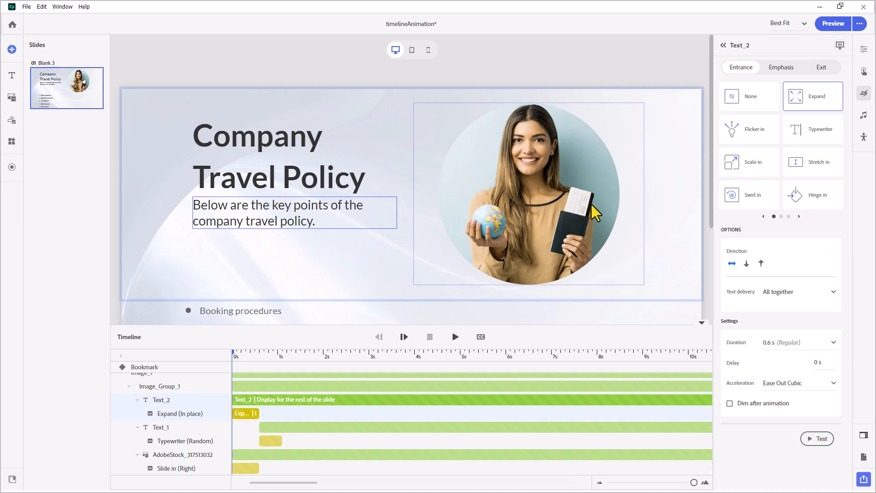
pyautogui.moveTo(589, 215)
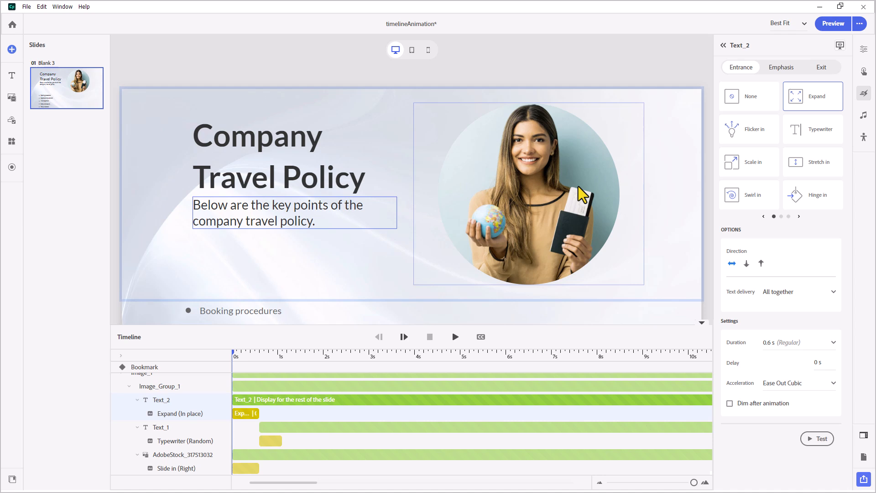
pyautogui.moveTo(637, 228)
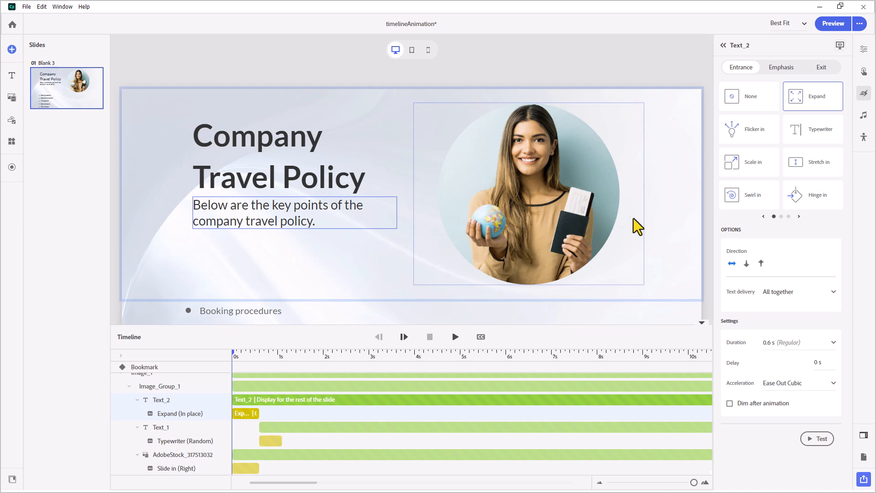
pyautogui.click(160, 428)
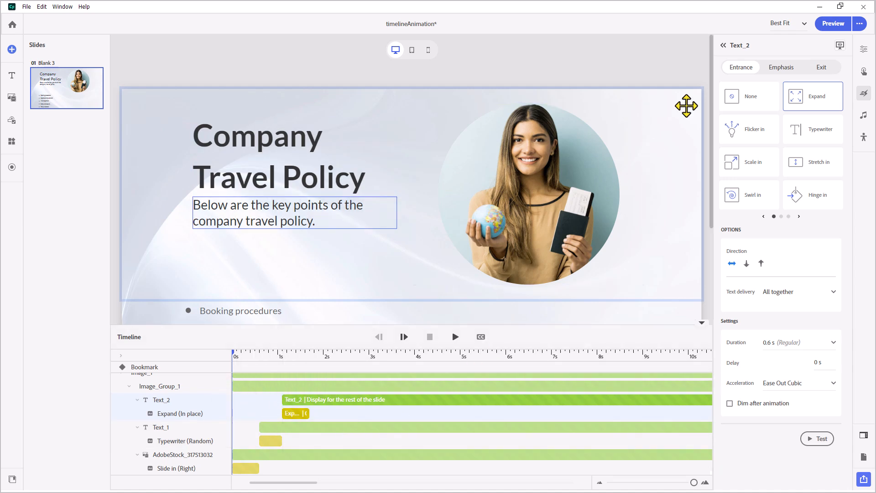
pyautogui.click(834, 23)
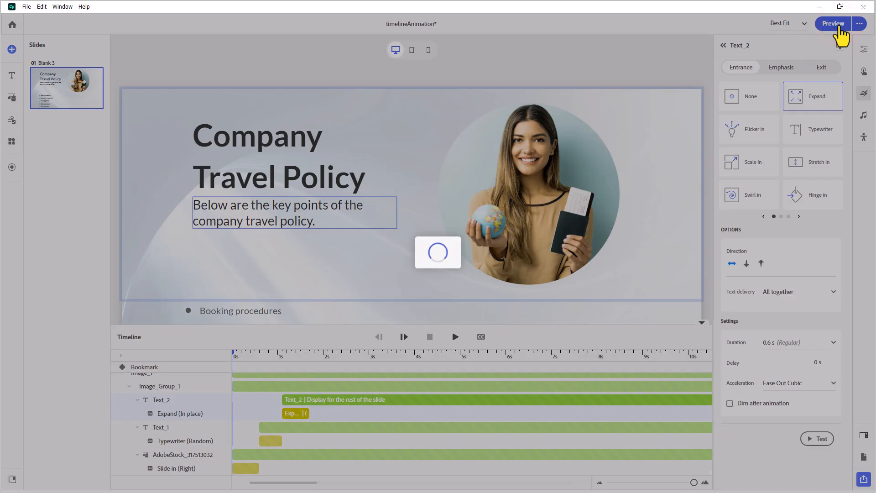
pyautogui.click(833, 23)
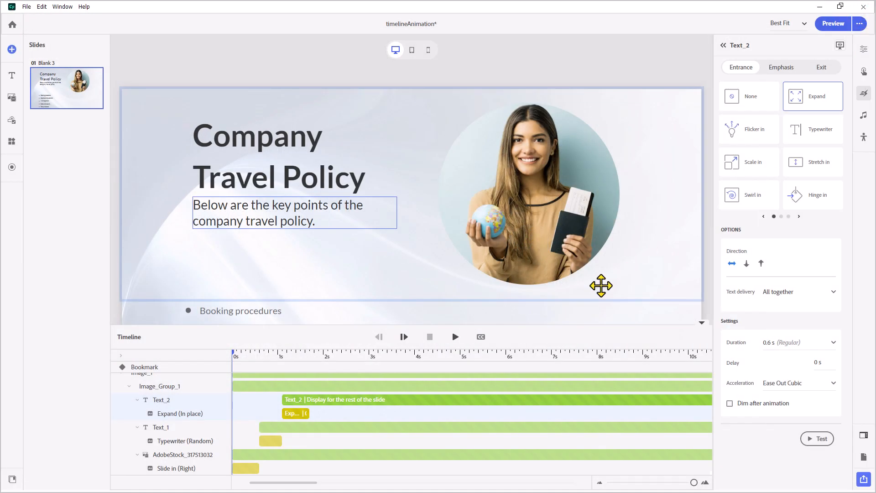
pyautogui.moveTo(117, 178)
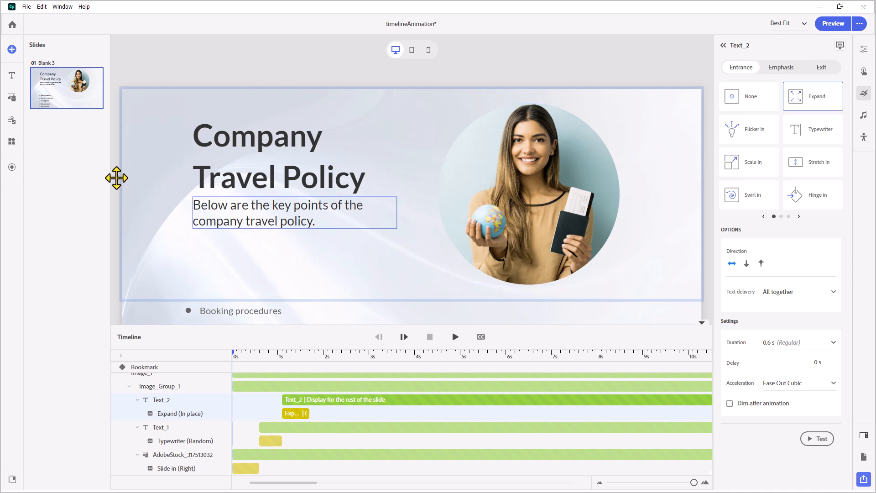
pyautogui.scroll(-3)
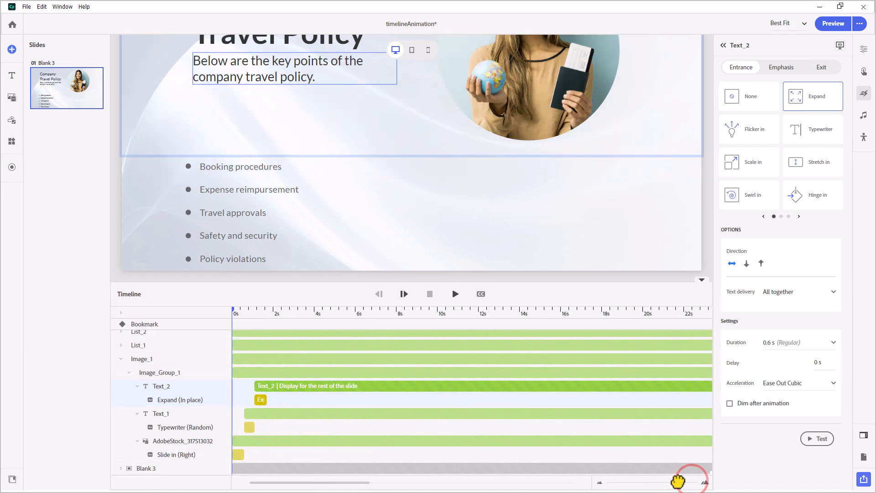
pyautogui.moveTo(698, 482); pyautogui.dragTo(657, 482)
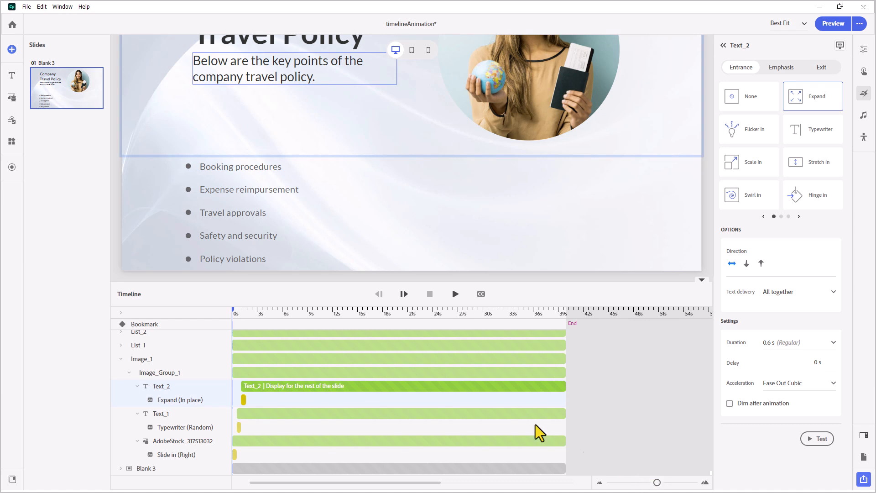
pyautogui.click(251, 166)
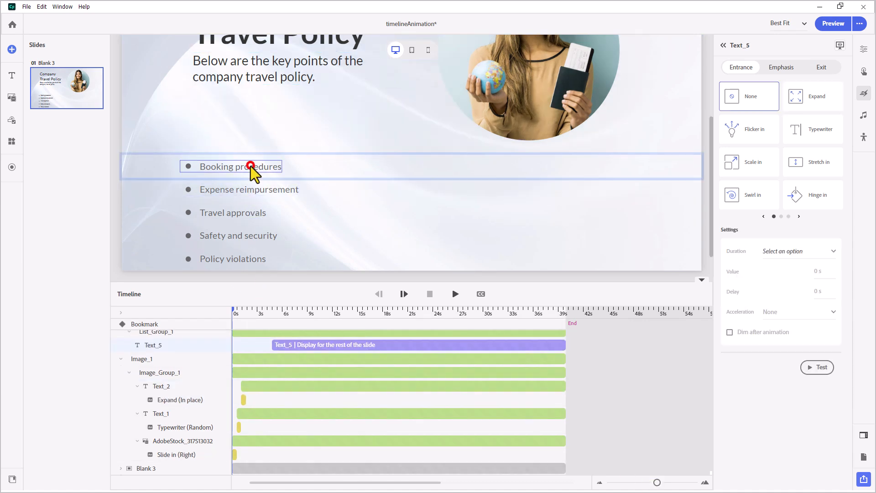
pyautogui.click(249, 189)
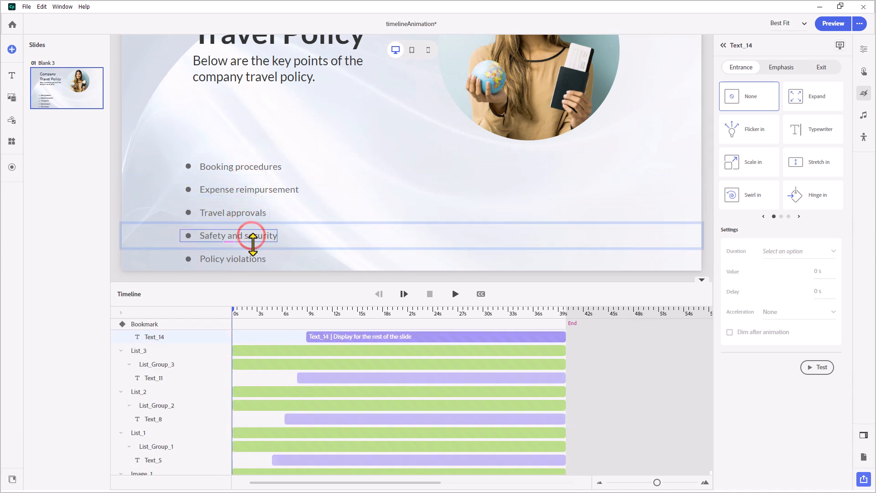
pyautogui.click(233, 259)
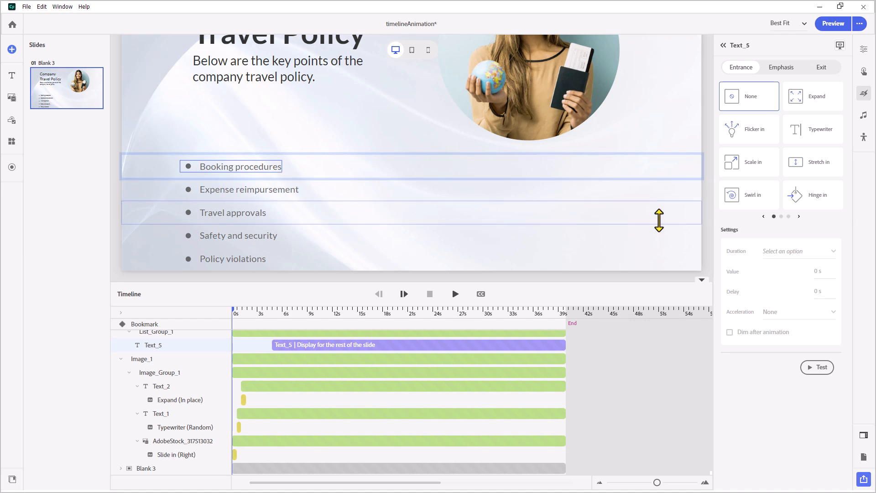
# - Give Booking procedures a Slide in entrance from the right with scaling
pyautogui.click(800, 217)
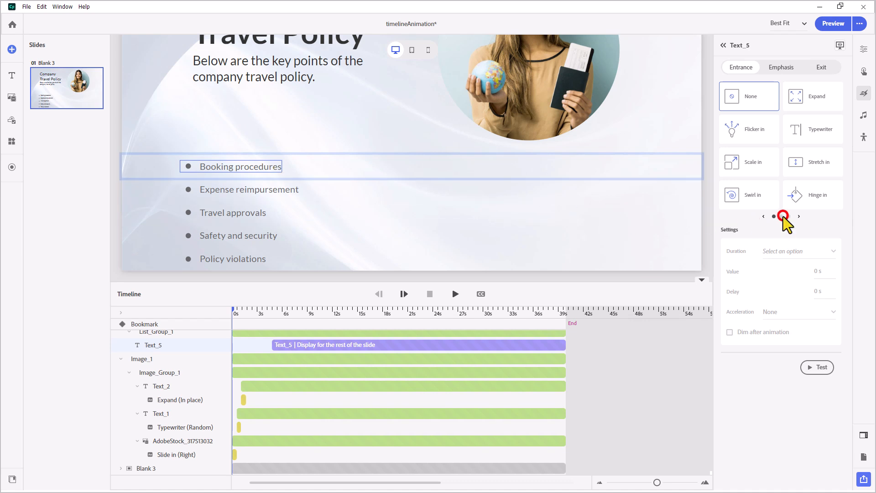
pyautogui.click(800, 217)
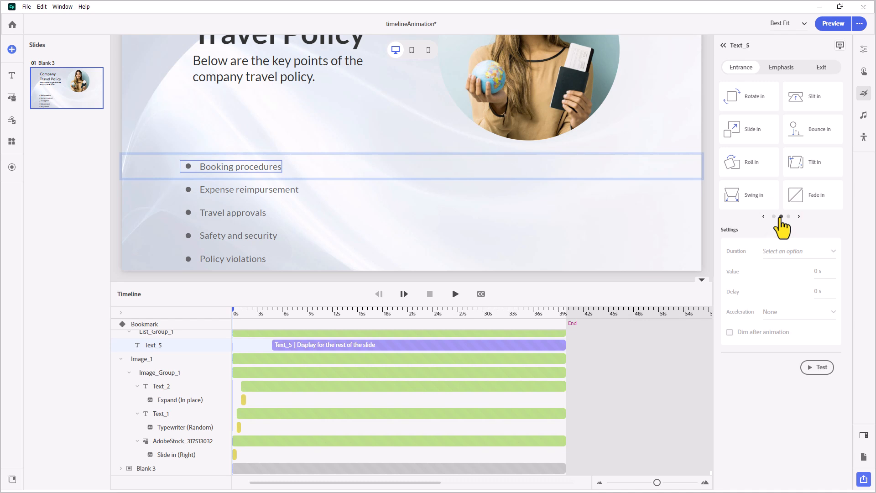
pyautogui.moveTo(751, 137)
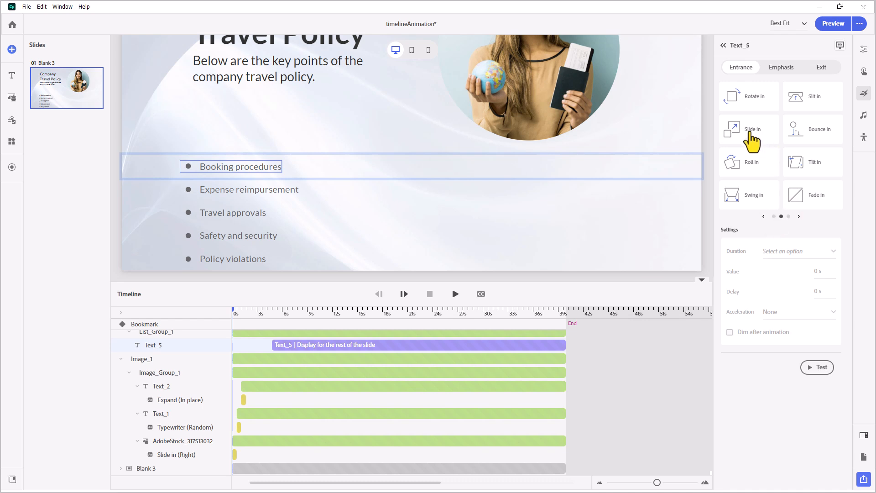
pyautogui.click(749, 129)
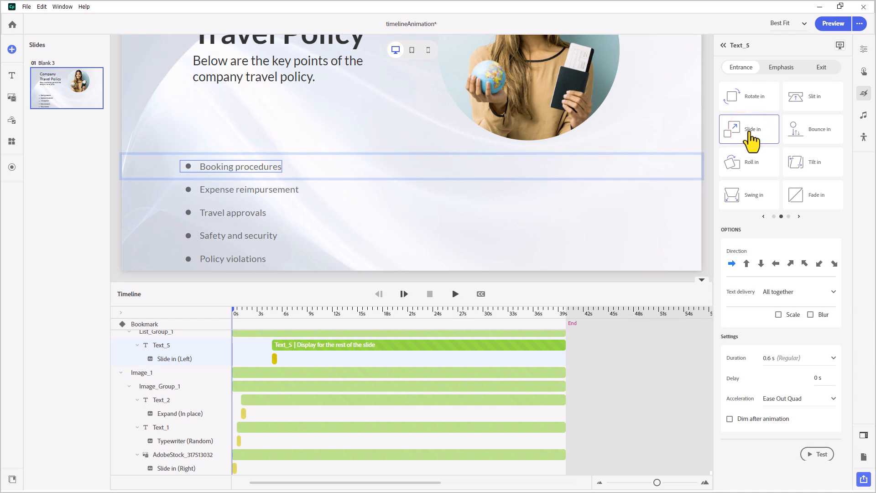
pyautogui.click(775, 263)
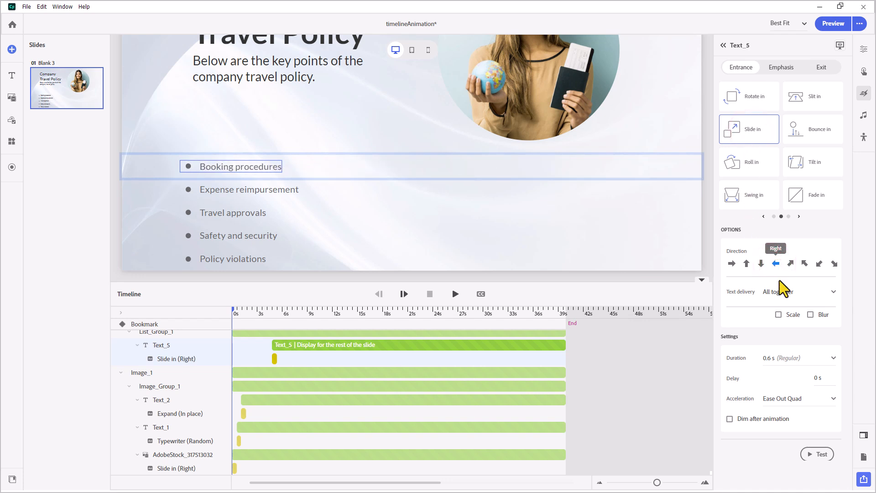
pyautogui.click(811, 314)
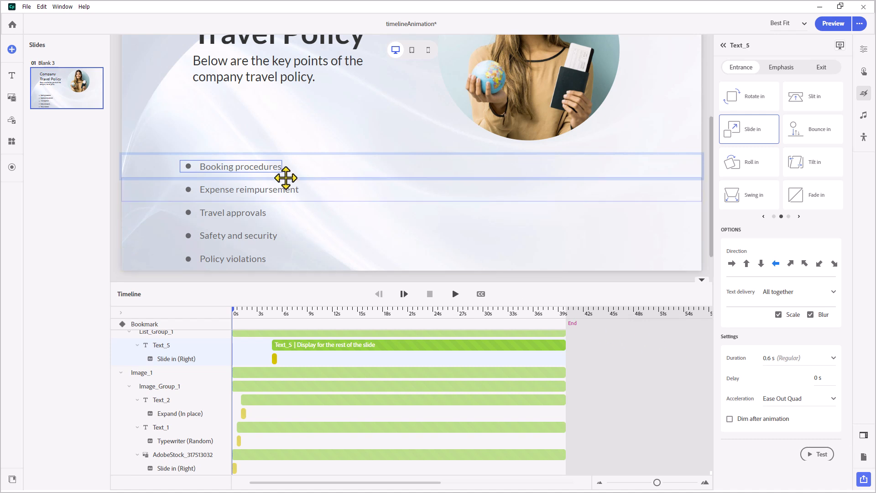
pyautogui.click(257, 189)
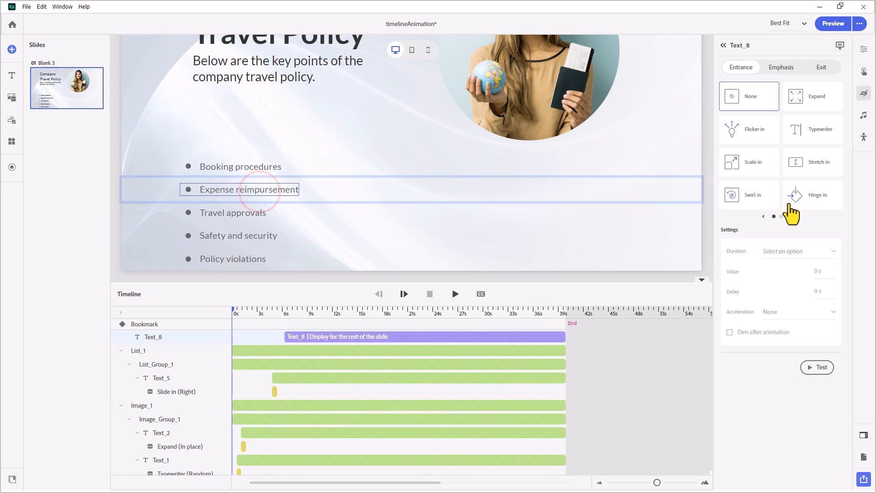
# - Apply Slide in from the right to Expense reimbursement, then to Travel approvals
pyautogui.click(749, 129)
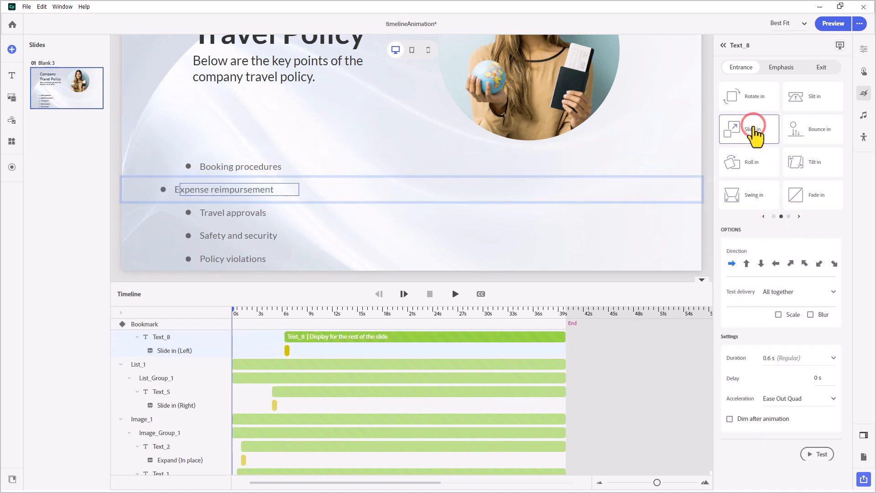
pyautogui.click(776, 264)
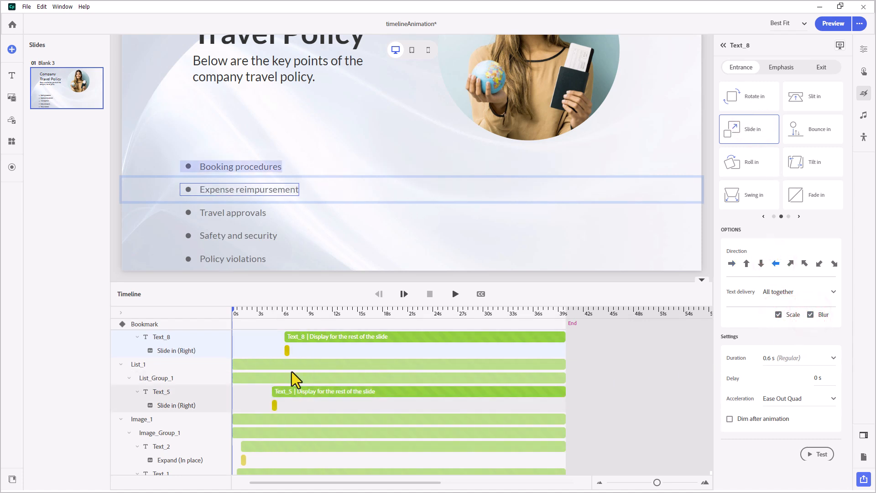
pyautogui.click(232, 213)
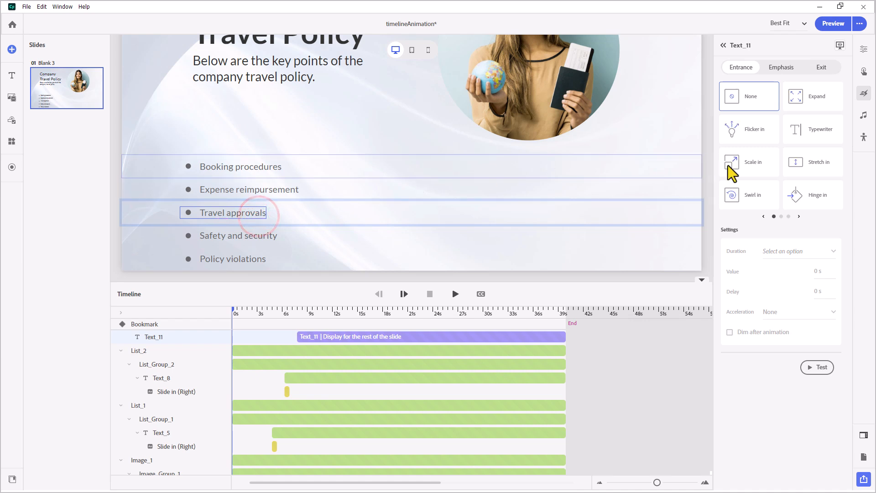
pyautogui.click(799, 217)
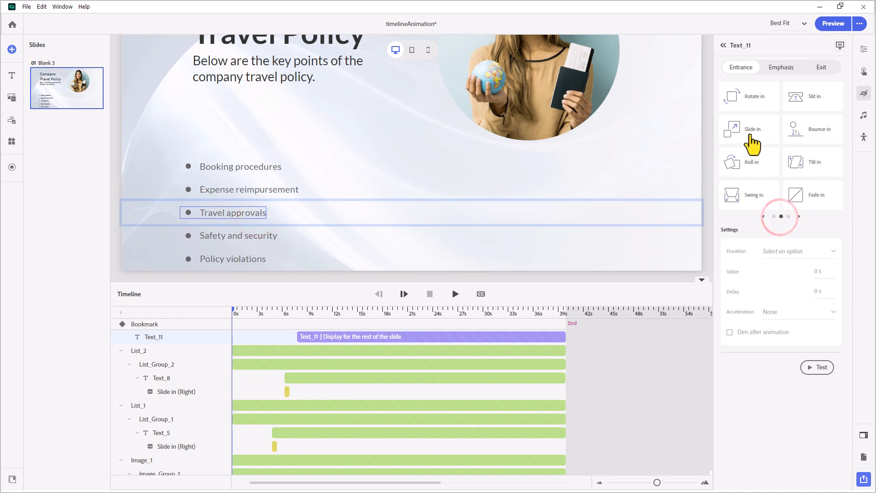
pyautogui.click(750, 129)
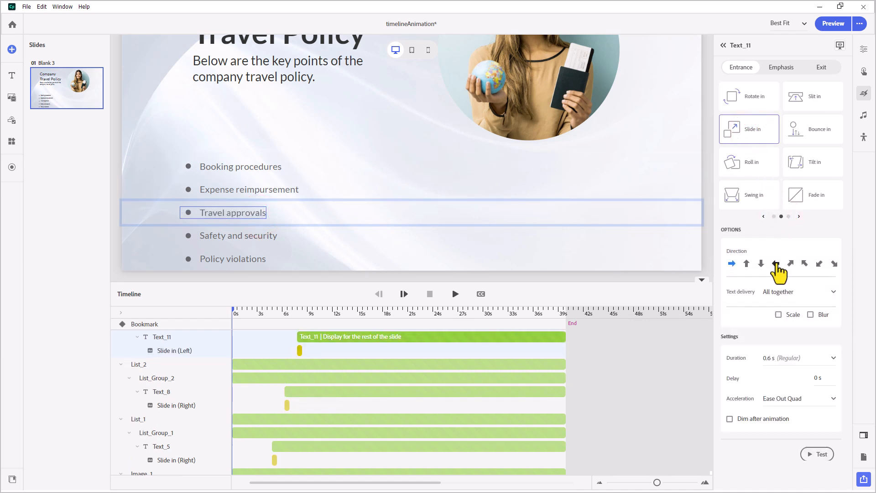
pyautogui.click(776, 264)
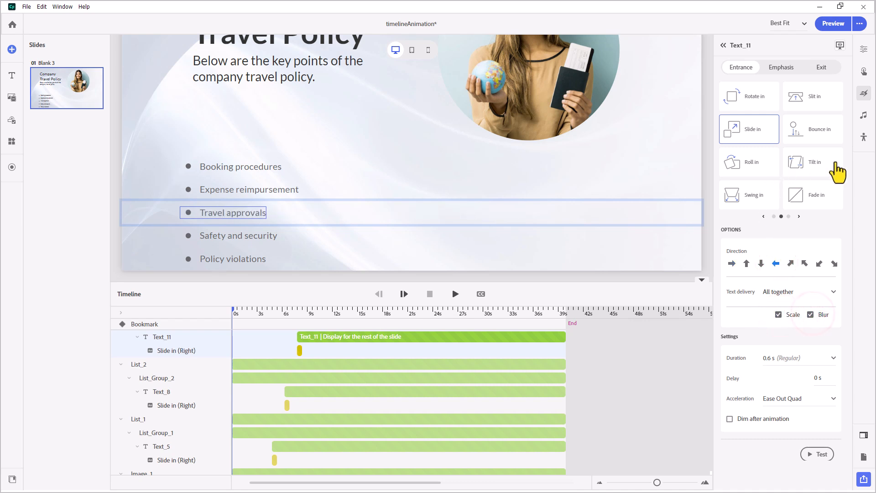
pyautogui.click(238, 235)
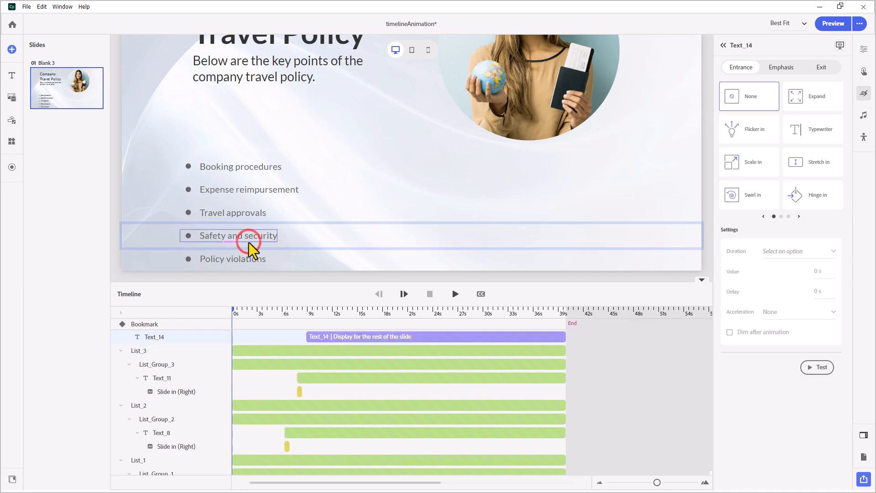
# - Try Scale in from the right on Safety and security, then replace it with Slide in
pyautogui.click(749, 162)
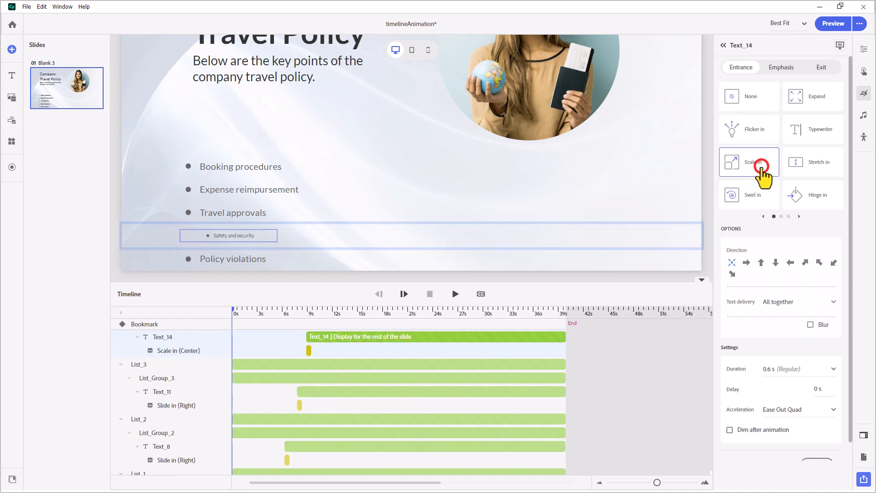
pyautogui.click(790, 263)
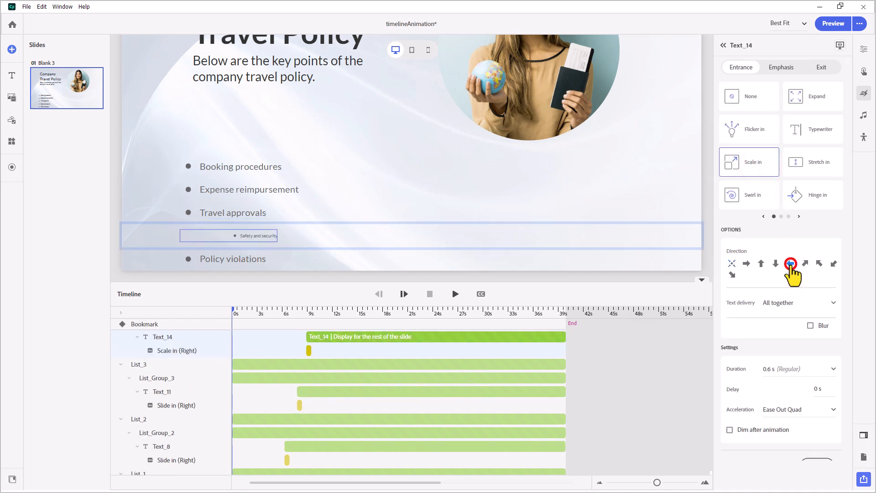
pyautogui.click(790, 263)
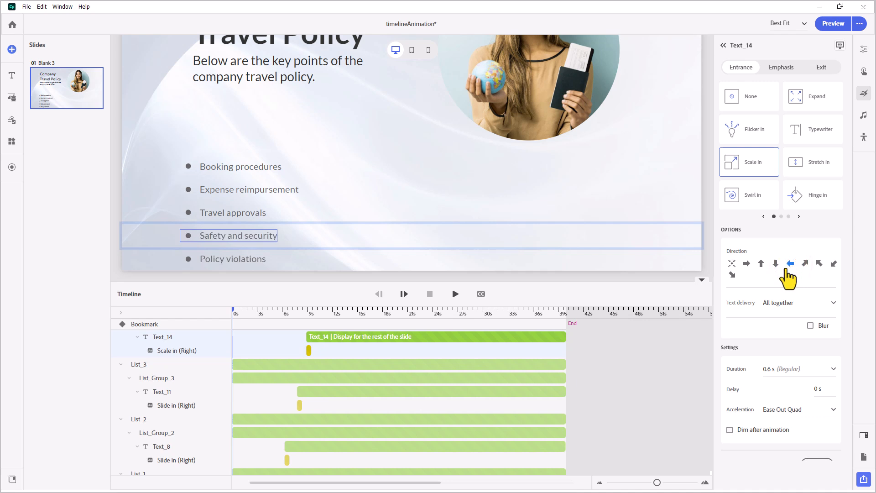
pyautogui.moveTo(811, 318)
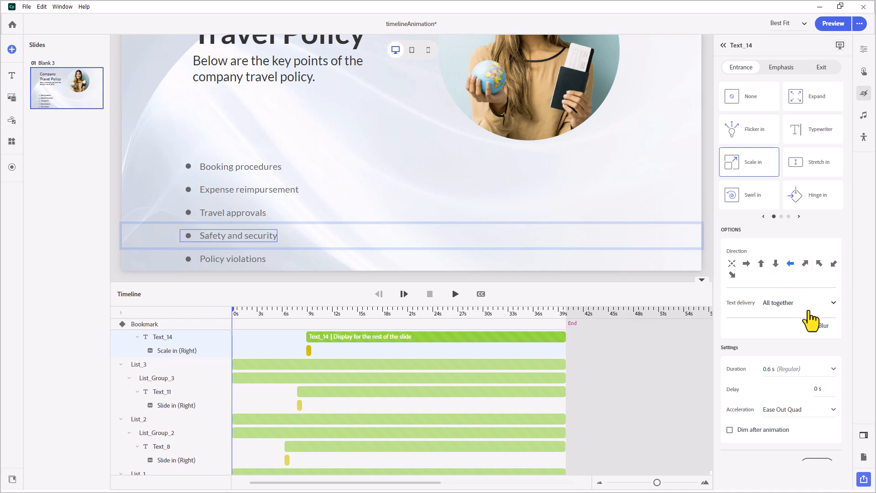
pyautogui.click(799, 216)
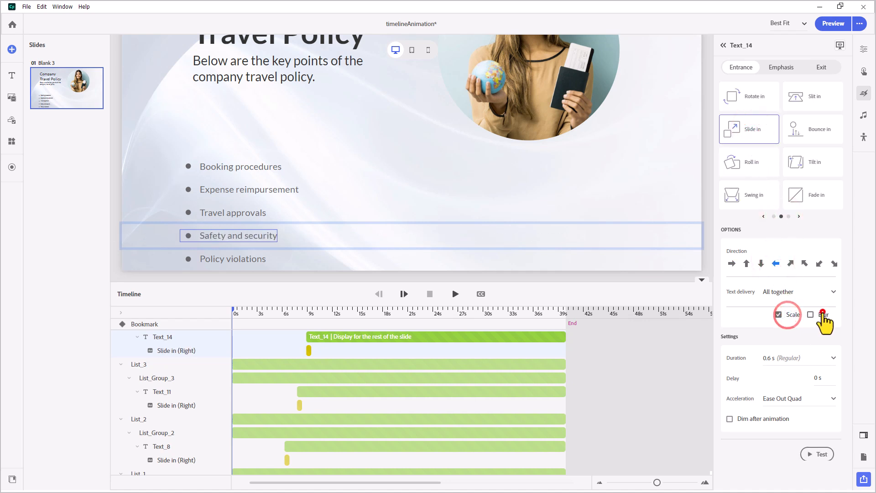
pyautogui.click(233, 259)
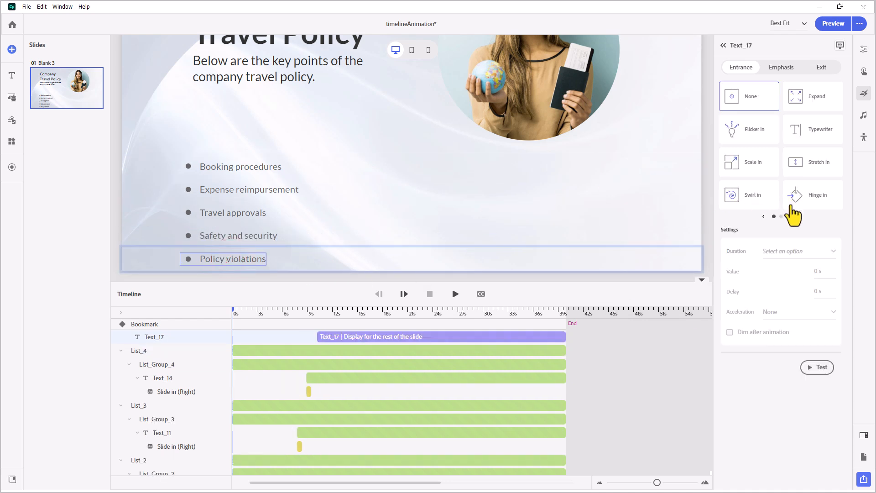
# - Give Policy violations a Slide in entrance with blur
pyautogui.click(799, 216)
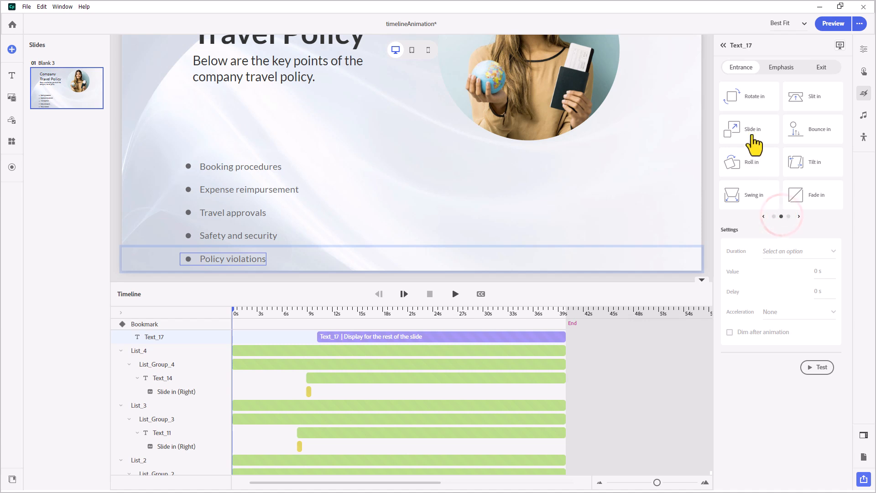
pyautogui.click(749, 129)
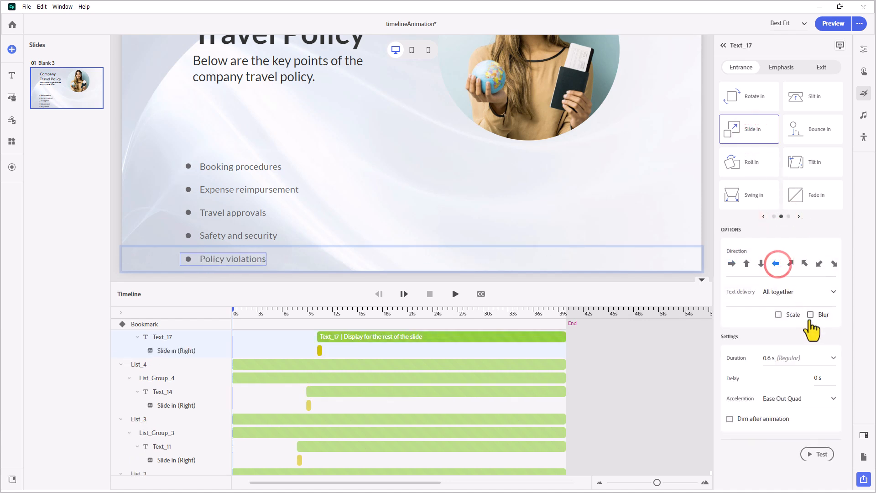
pyautogui.click(778, 315)
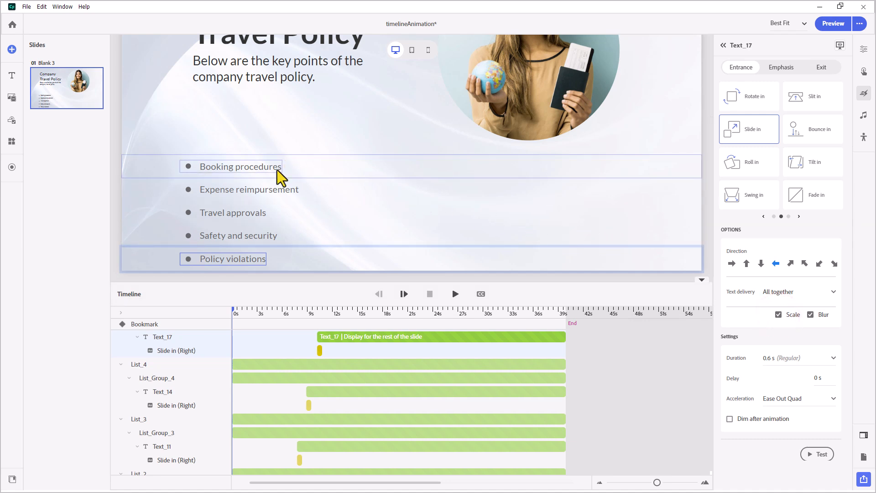
pyautogui.moveTo(269, 180)
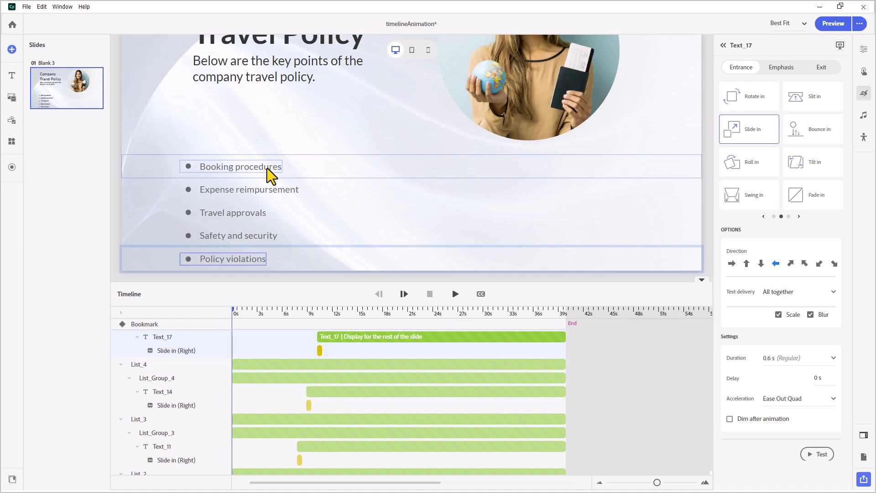
pyautogui.moveTo(363, 250)
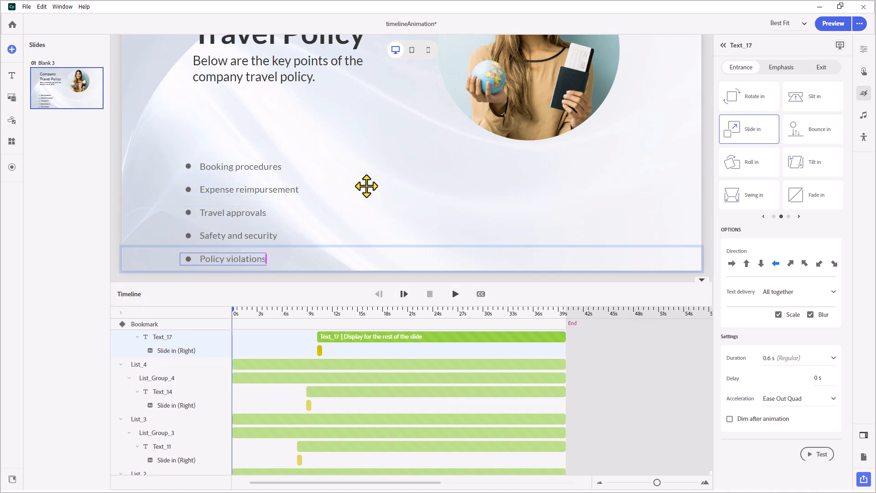
pyautogui.moveTo(787, 75)
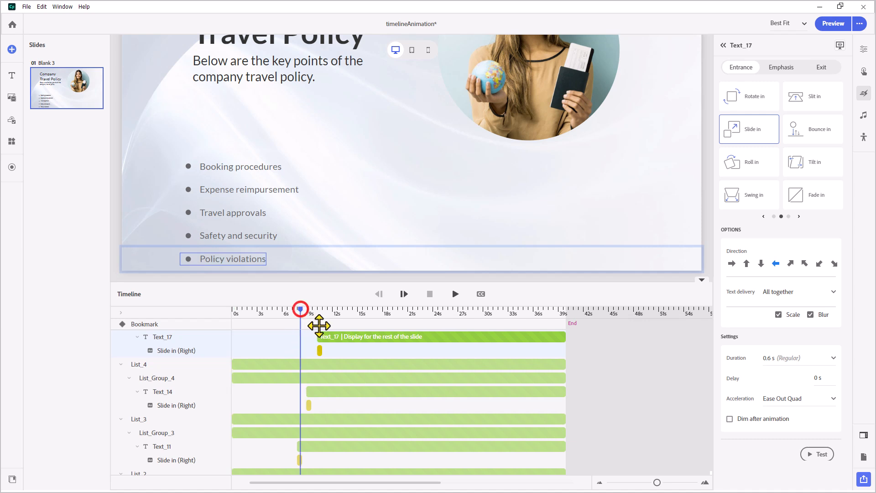
# - Scrub the narration track to find when bullets are spoken, then reselect Booking procedures
pyautogui.moveTo(301, 309); pyautogui.dragTo(292, 311)
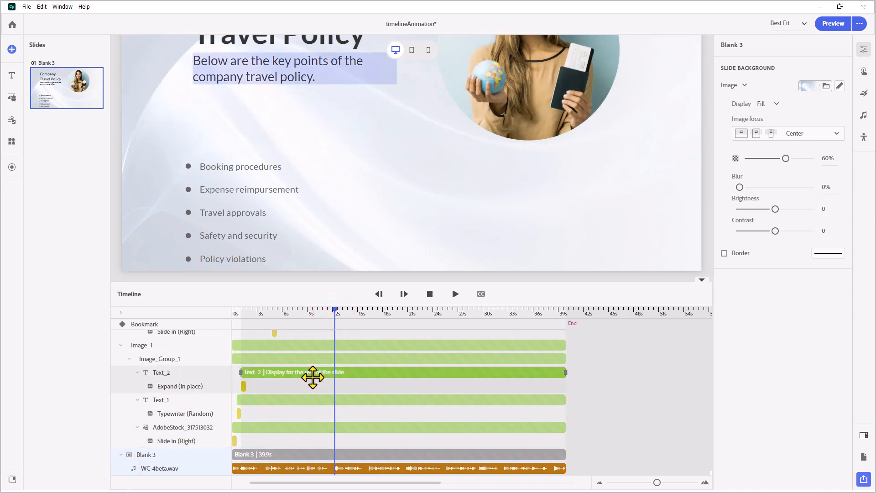
pyautogui.click(241, 166)
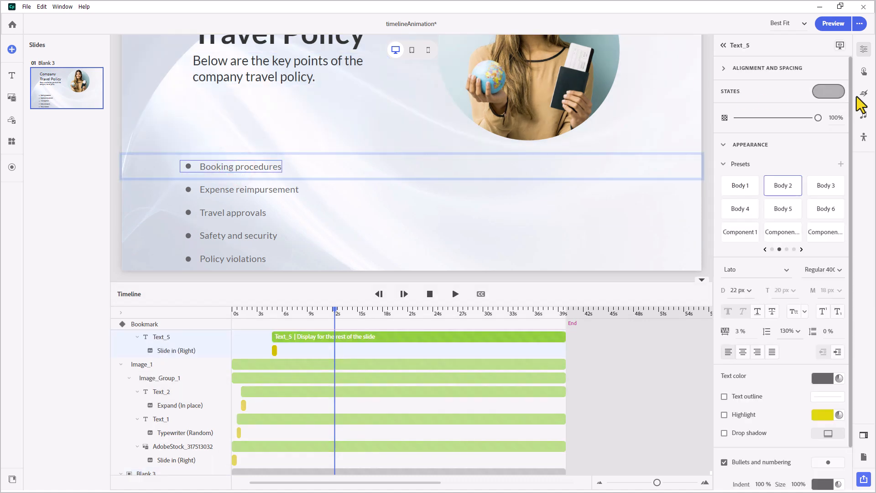
# - Add a Jello emphasis to Booking procedures with a 7.5 s delay and 0.5 s duration
pyautogui.click(864, 94)
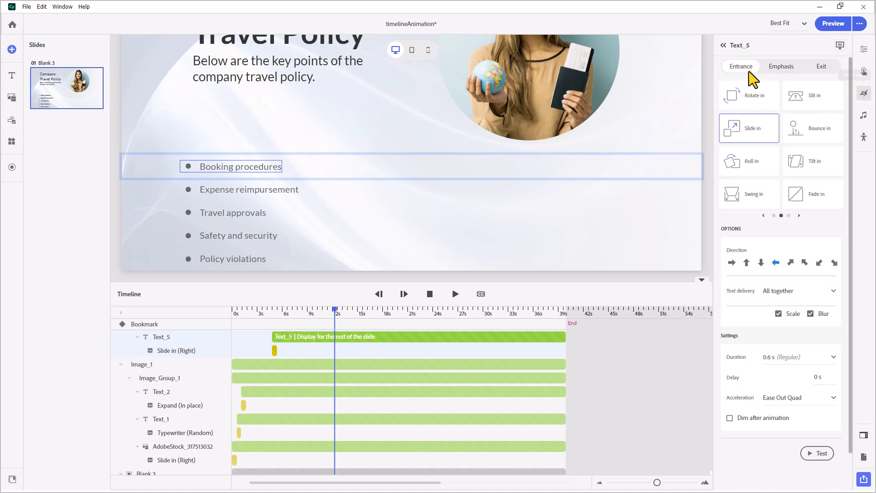
pyautogui.moveTo(787, 76)
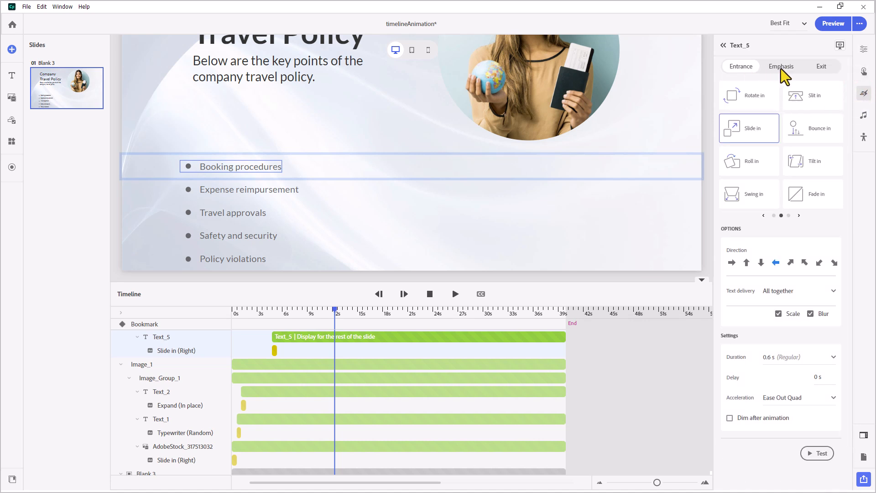
pyautogui.click(782, 67)
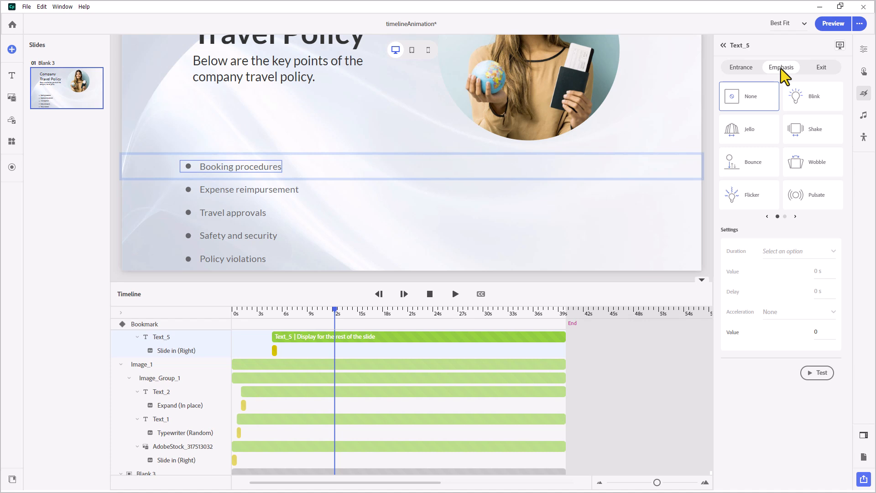
pyautogui.moveTo(737, 169)
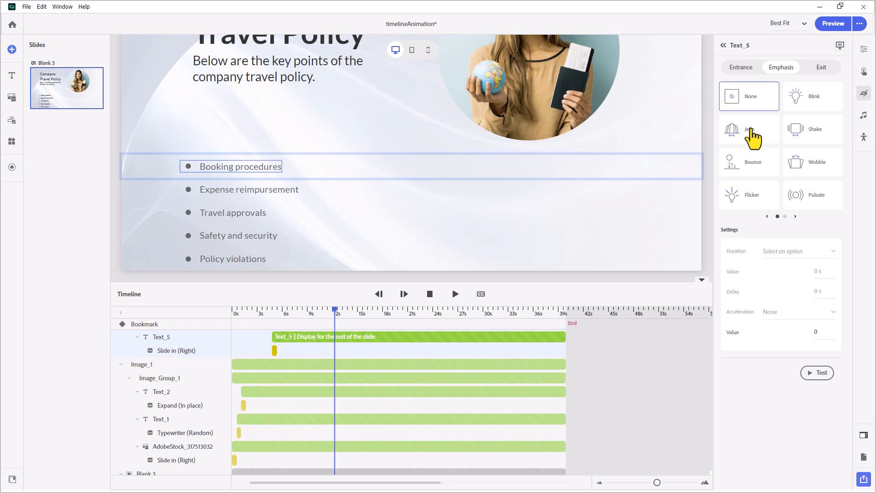
pyautogui.moveTo(758, 137)
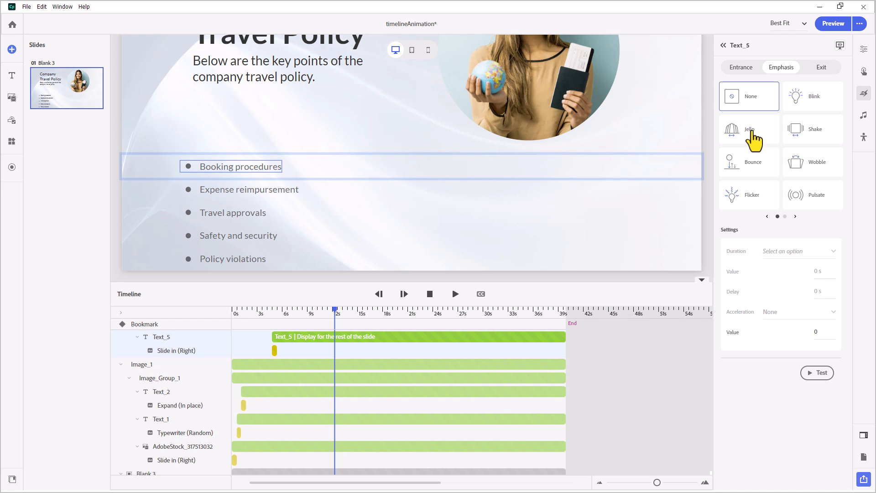
pyautogui.click(749, 129)
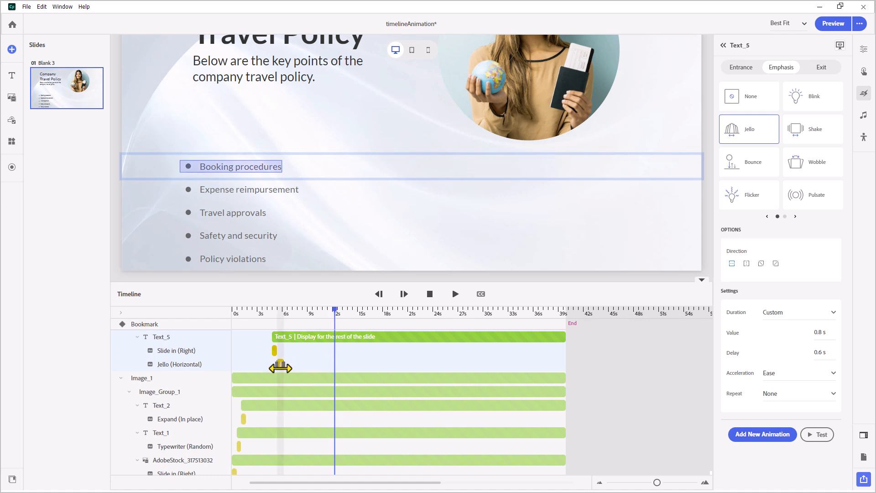
pyautogui.rightClick(279, 365)
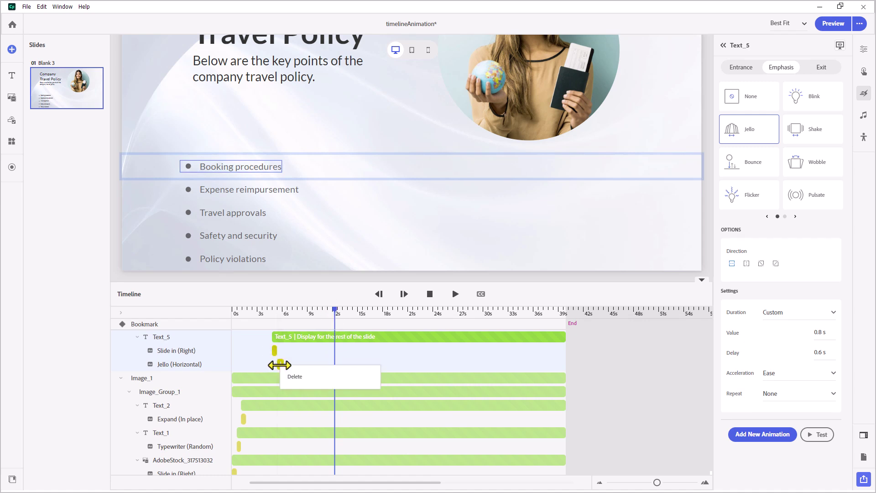
pyautogui.moveTo(284, 365); pyautogui.dragTo(324, 366)
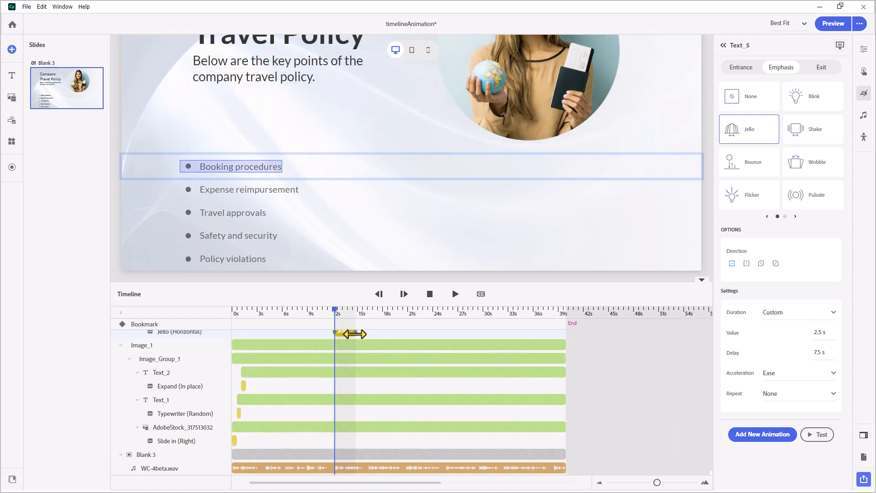
pyautogui.moveTo(349, 334); pyautogui.dragTo(343, 332)
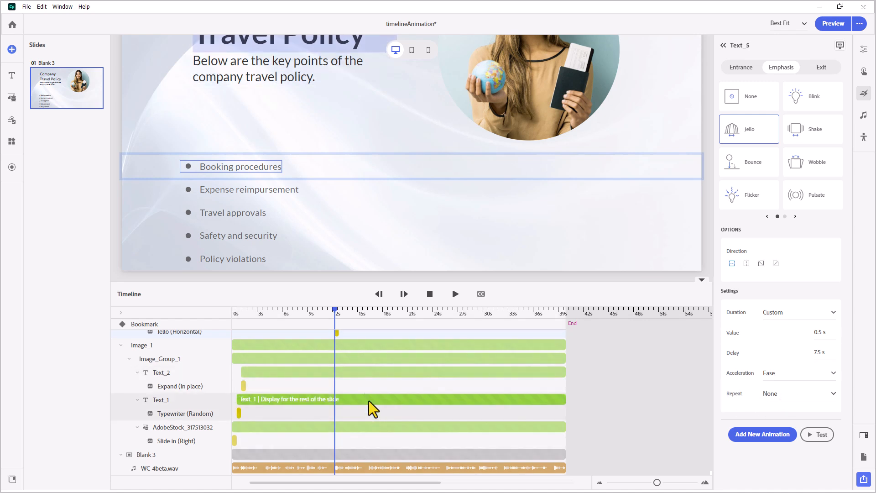
pyautogui.moveTo(336, 310); pyautogui.dragTo(369, 311)
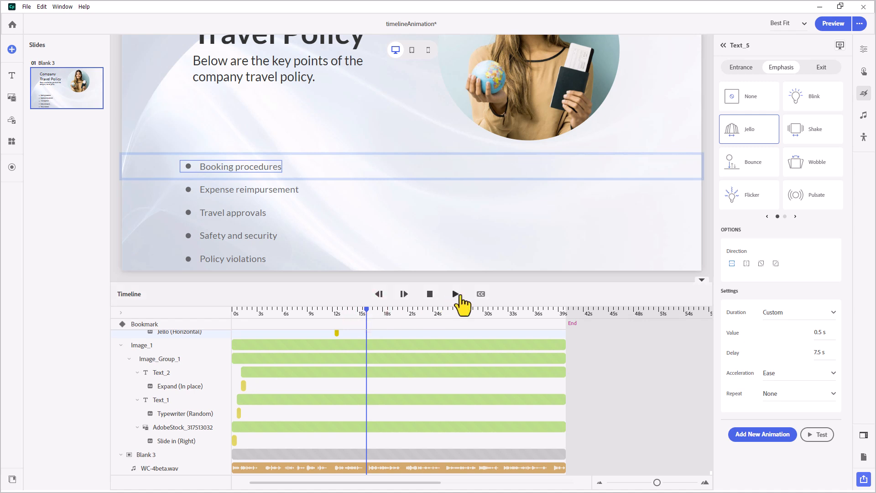
# - Play, pause and stop the slide timeline to review the Booking procedures Jello timing
pyautogui.click(455, 294)
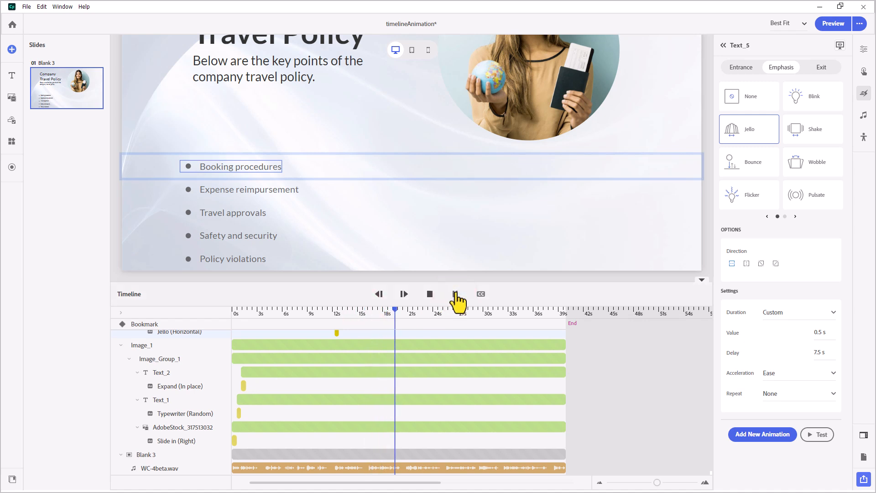
pyautogui.click(431, 294)
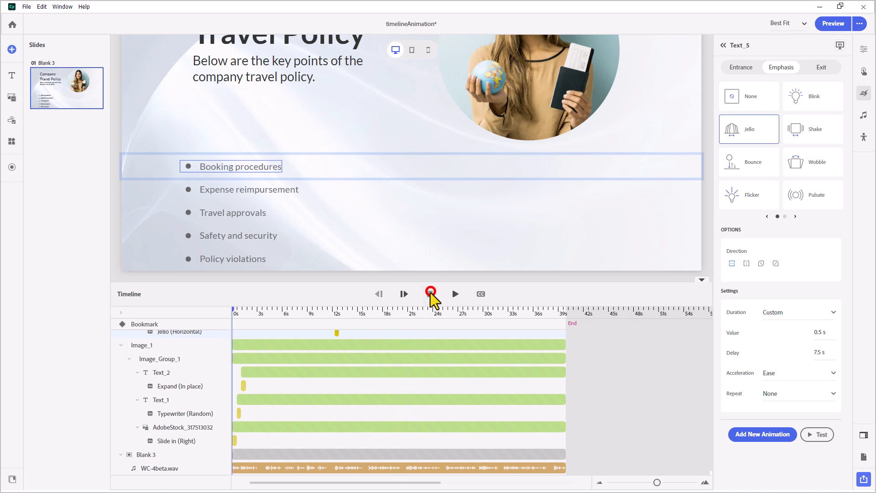
pyautogui.click(430, 294)
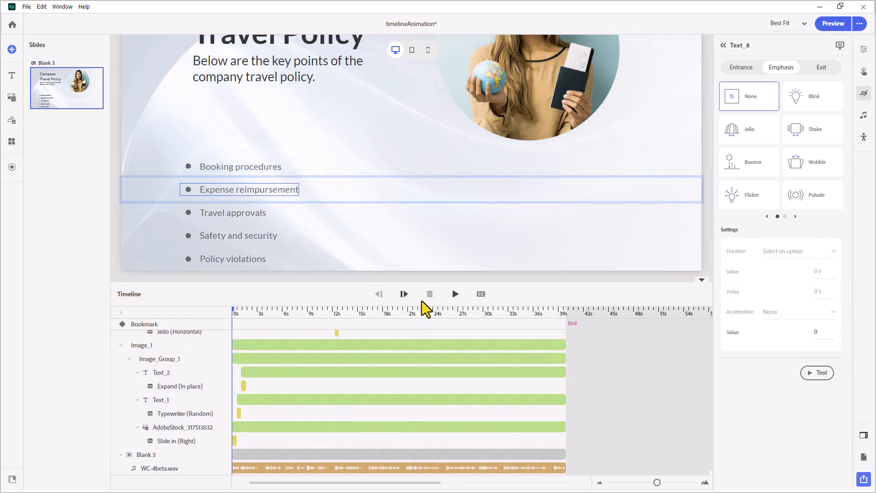
pyautogui.moveTo(737, 134)
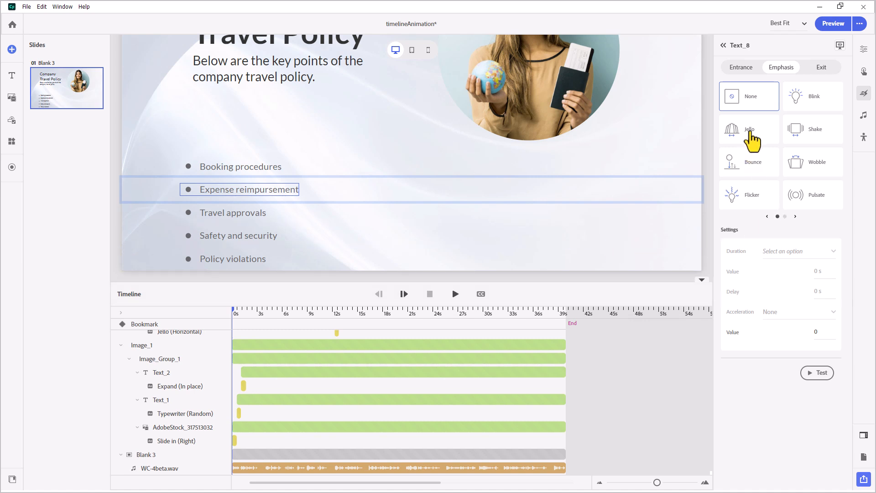
# - Add Jello to Expense reimbursement, timed to a 13.6 s delay and 0.5 s duration
pyautogui.click(749, 129)
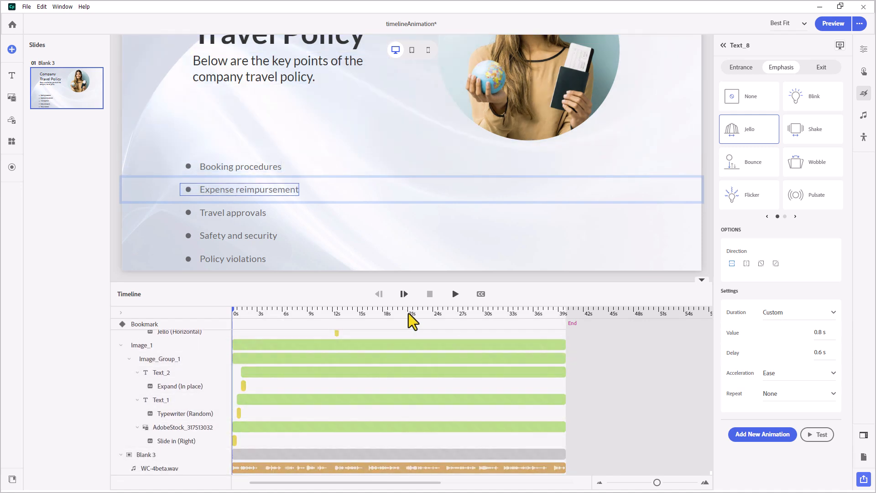
pyautogui.click(404, 294)
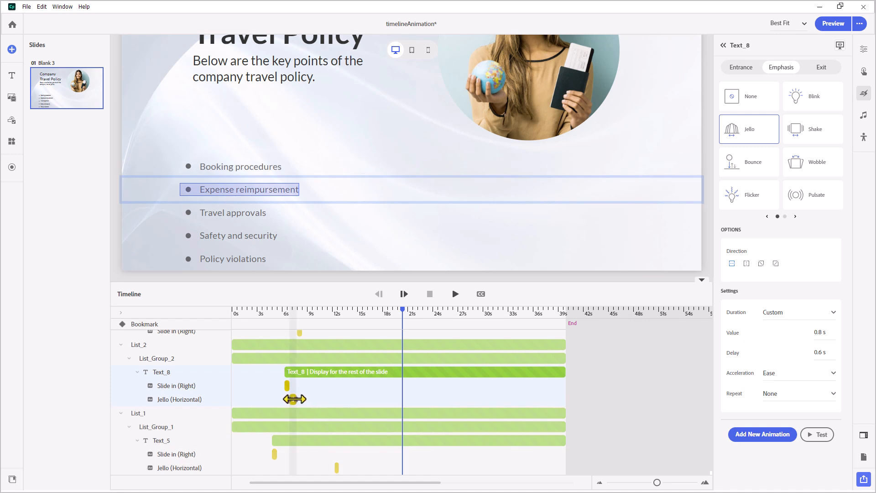
pyautogui.moveTo(294, 399); pyautogui.dragTo(400, 408)
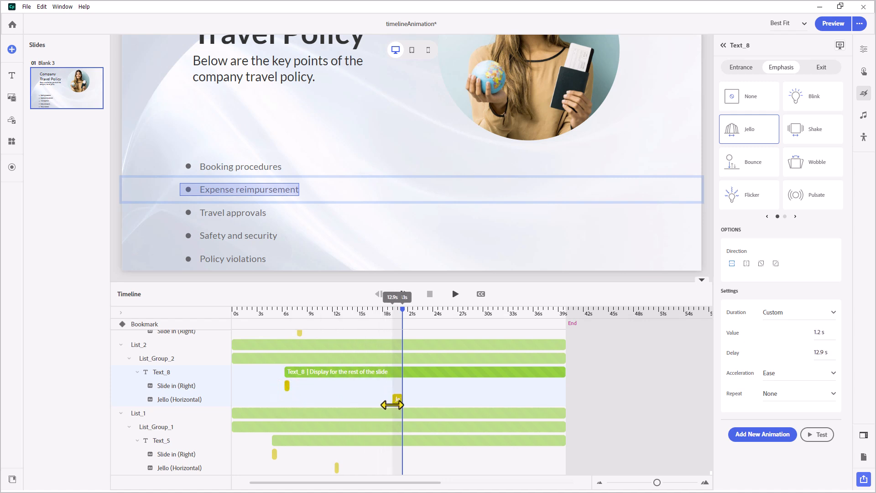
pyautogui.moveTo(397, 405); pyautogui.dragTo(399, 405)
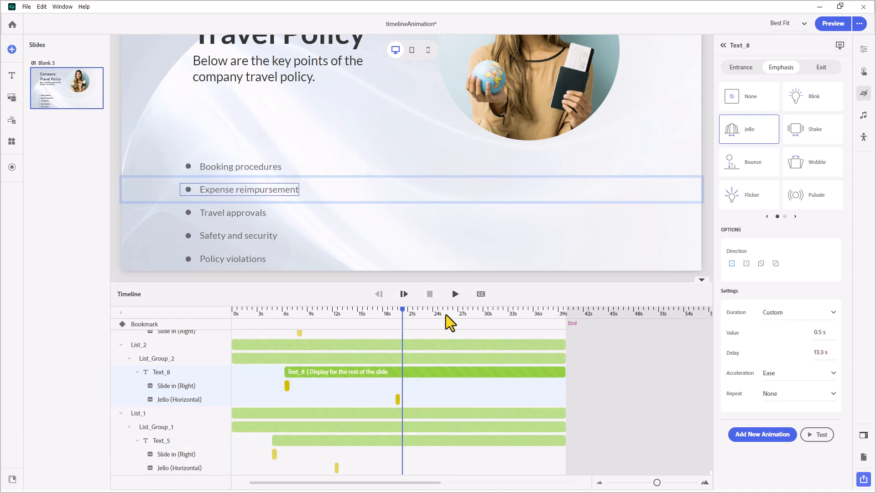
pyautogui.click(704, 482)
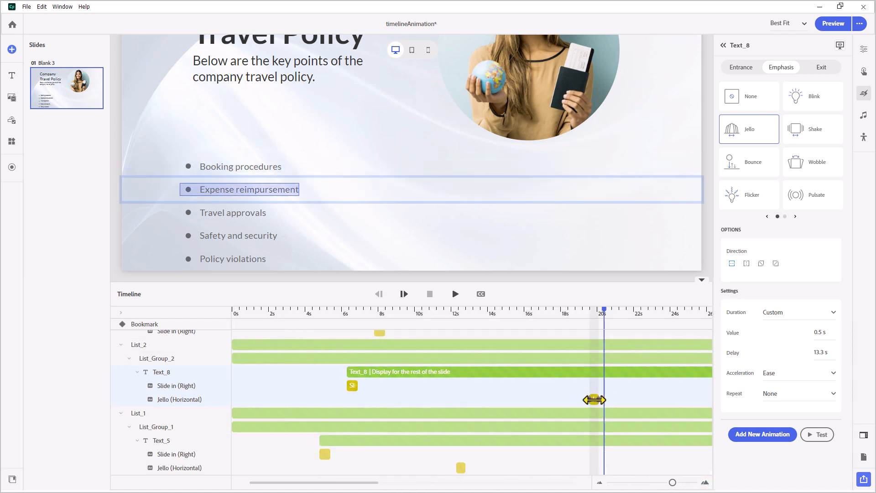
pyautogui.moveTo(594, 401)
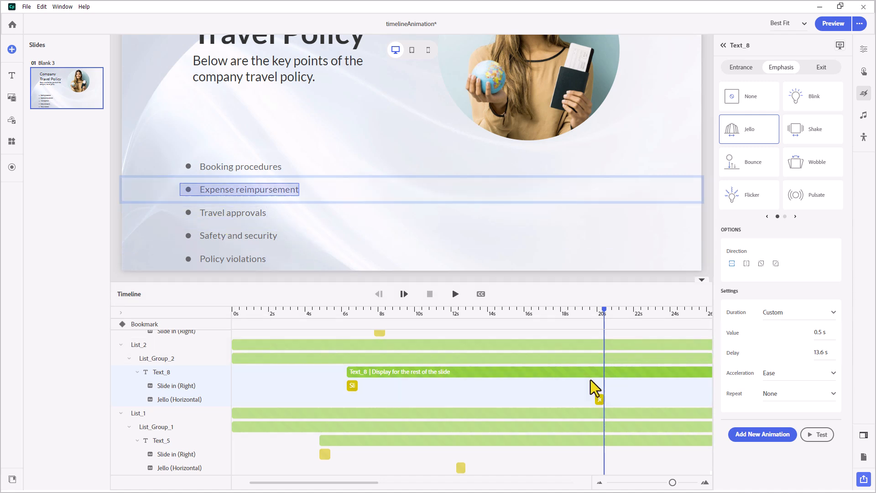
pyautogui.scroll(-3)
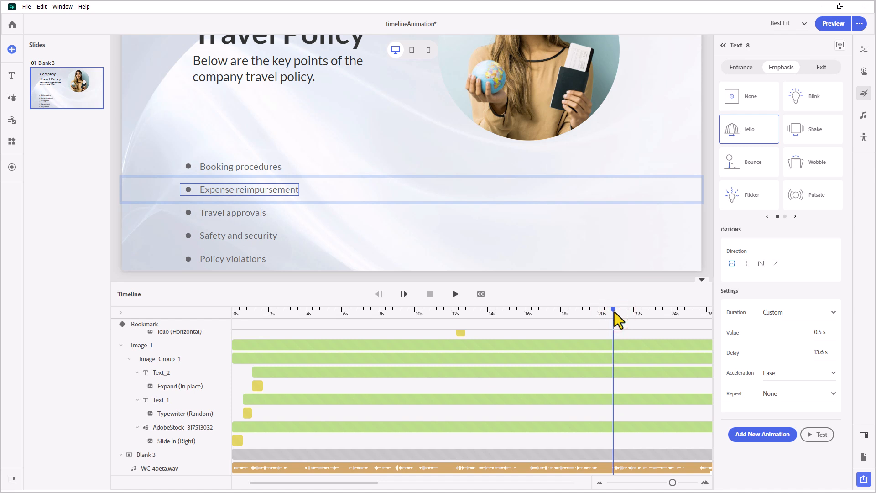
# - Apply Jello to Travel approvals and slide it to a 13.1 s delay
pyautogui.click(245, 212)
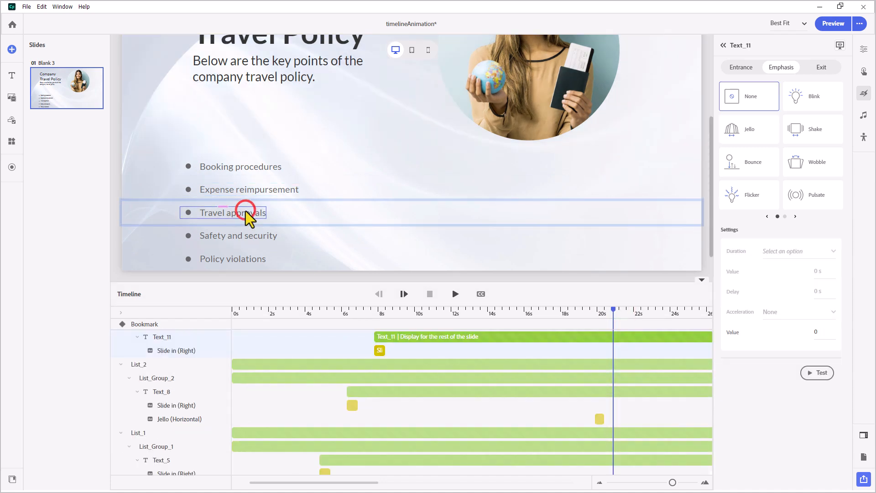
pyautogui.moveTo(797, 104)
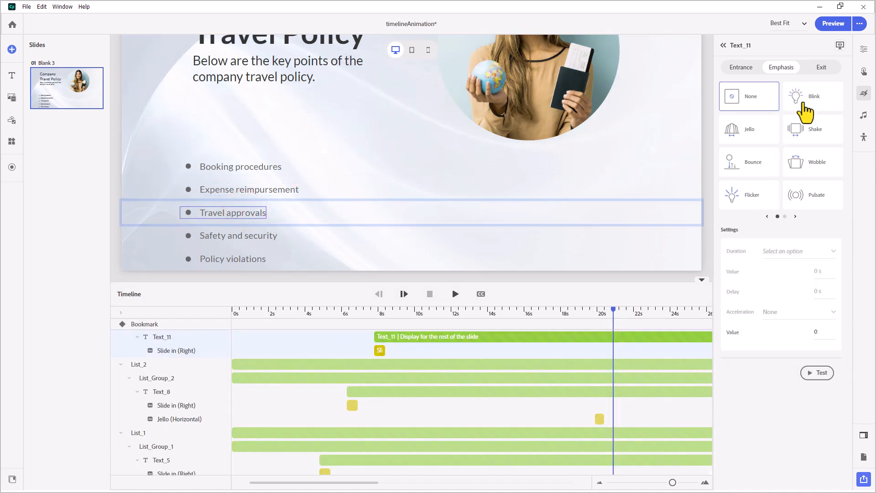
pyautogui.click(749, 129)
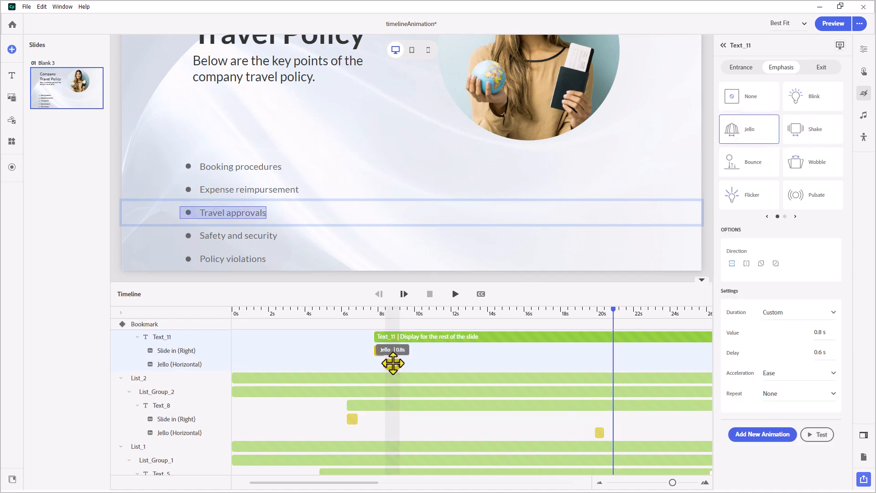
pyautogui.moveTo(393, 364); pyautogui.dragTo(626, 364)
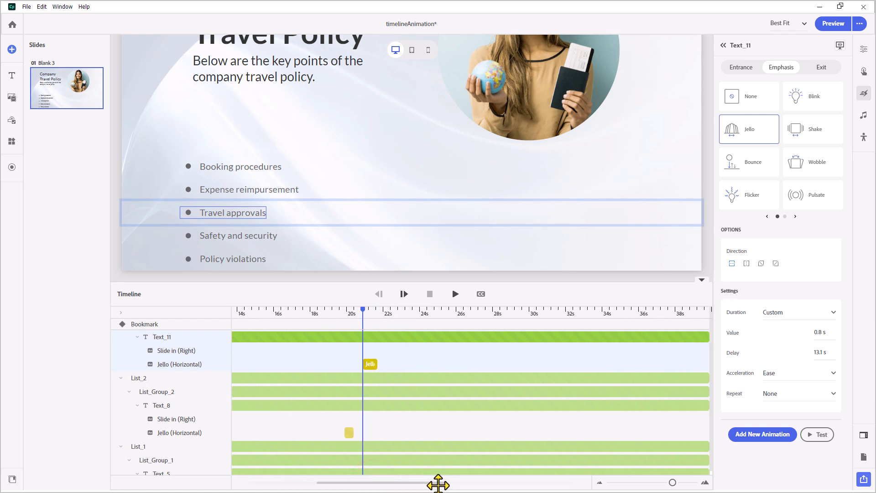
pyautogui.click(248, 236)
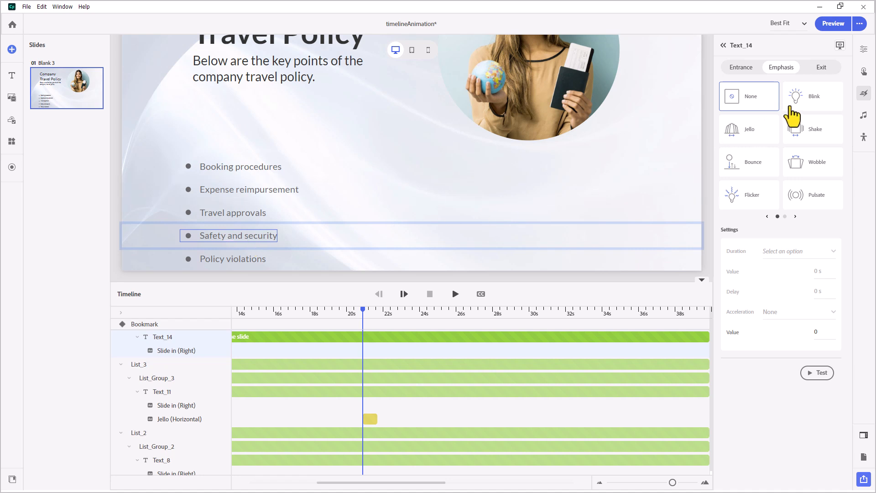
# - Apply Jello to Safety and security and align it with its narration cue at 16.7 s
pyautogui.click(749, 129)
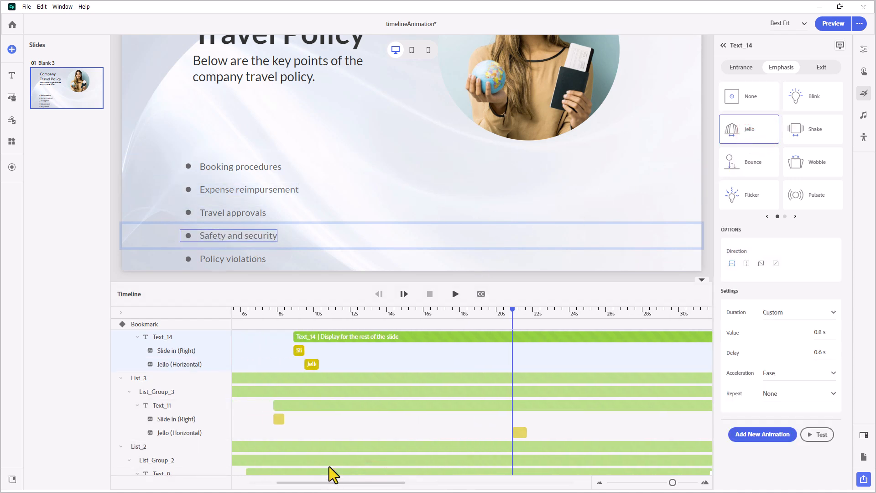
pyautogui.moveTo(312, 364); pyautogui.dragTo(563, 364)
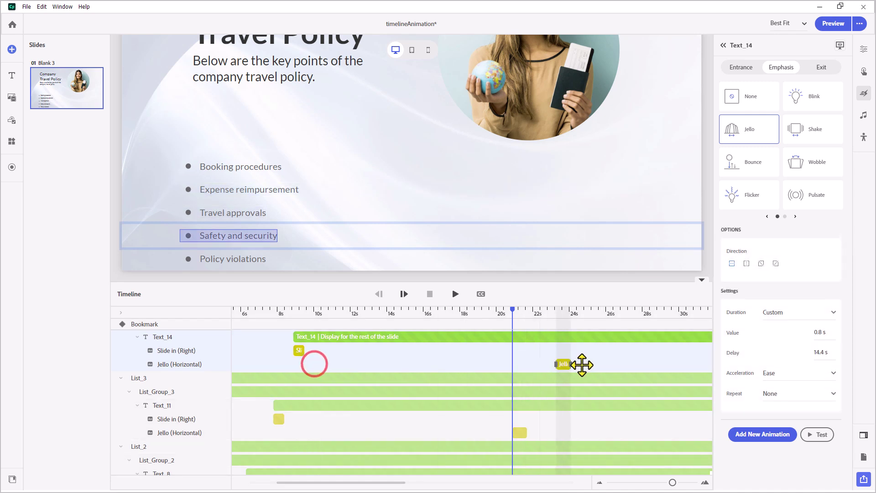
pyautogui.moveTo(564, 364); pyautogui.dragTo(599, 364)
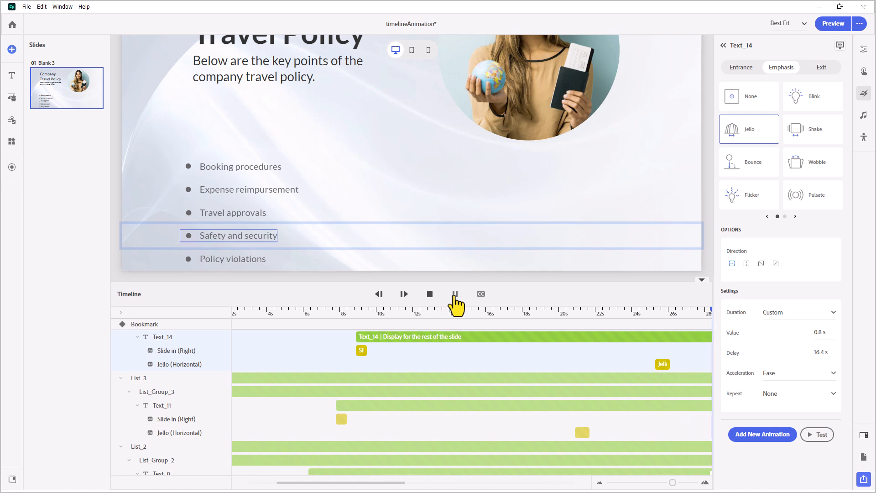
pyautogui.click(455, 294)
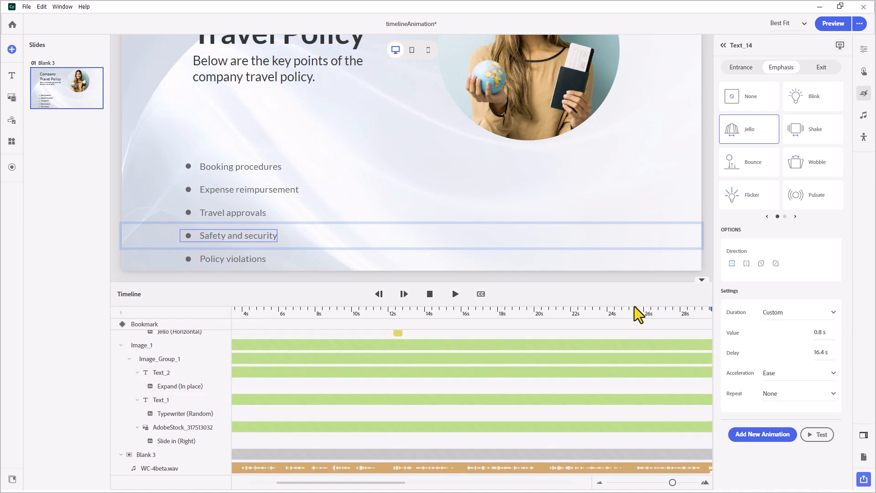
pyautogui.click(636, 312)
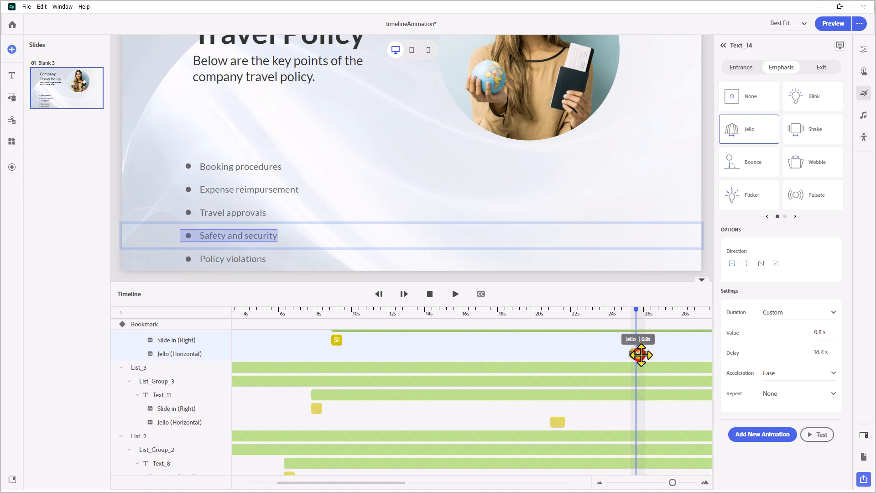
pyautogui.moveTo(641, 354); pyautogui.dragTo(643, 353)
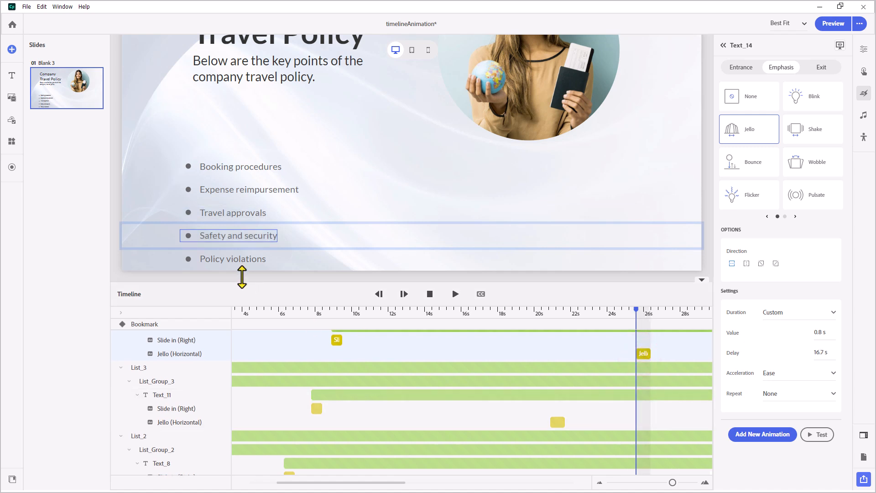
# - Apply Jello to Policy violations and shift it later to its narration point
pyautogui.click(233, 259)
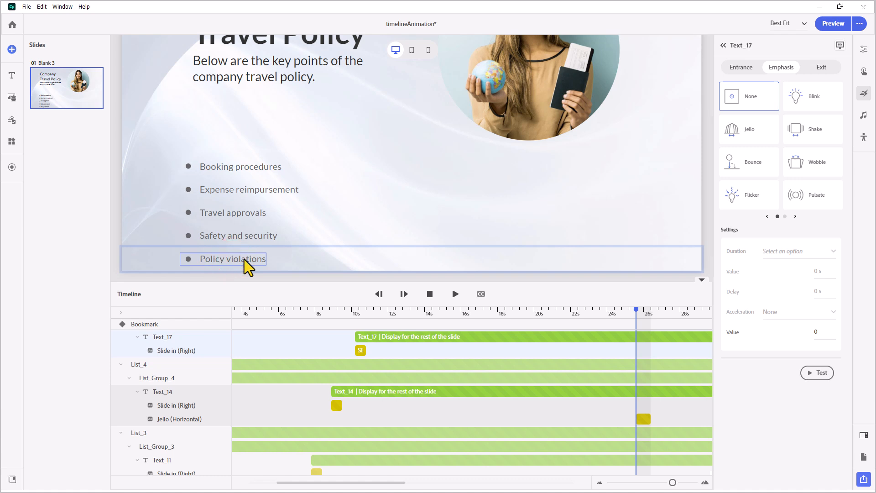
pyautogui.moveTo(803, 129)
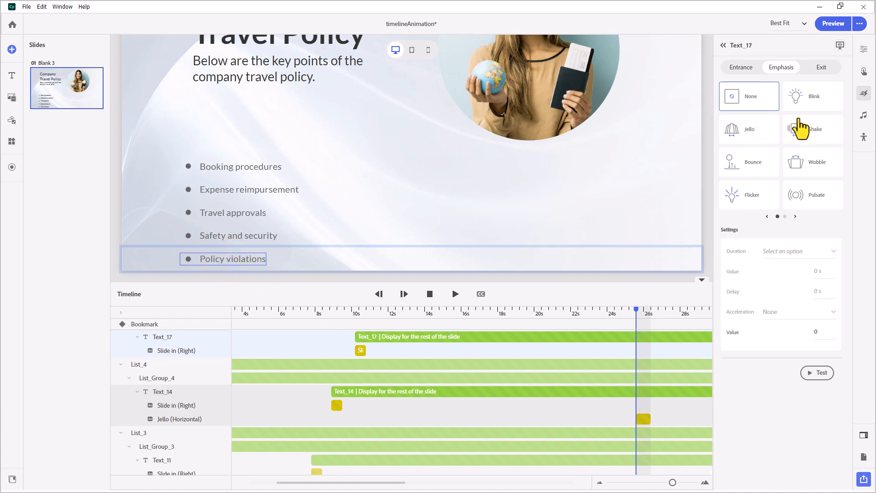
pyautogui.click(749, 128)
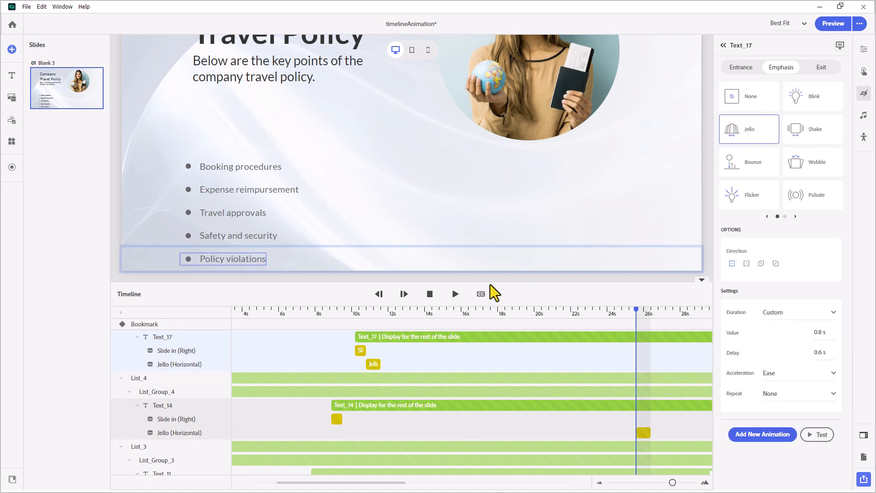
pyautogui.moveTo(373, 364); pyautogui.dragTo(478, 369)
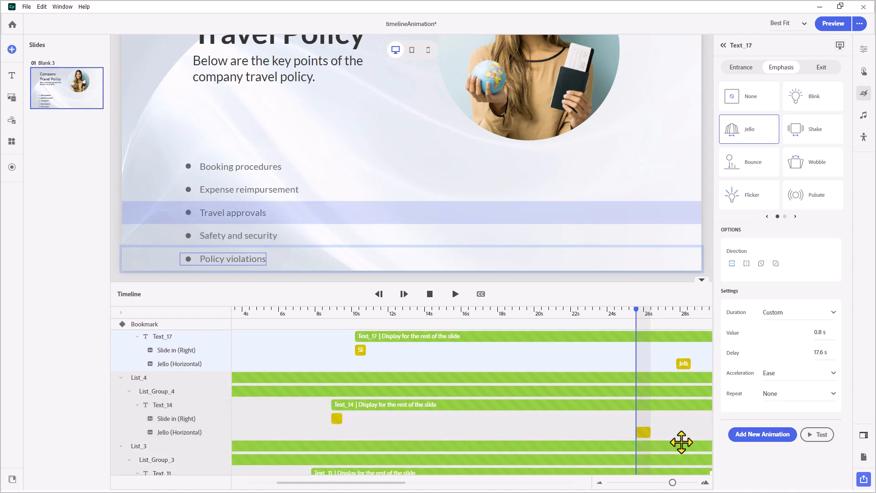
pyautogui.scroll(-3)
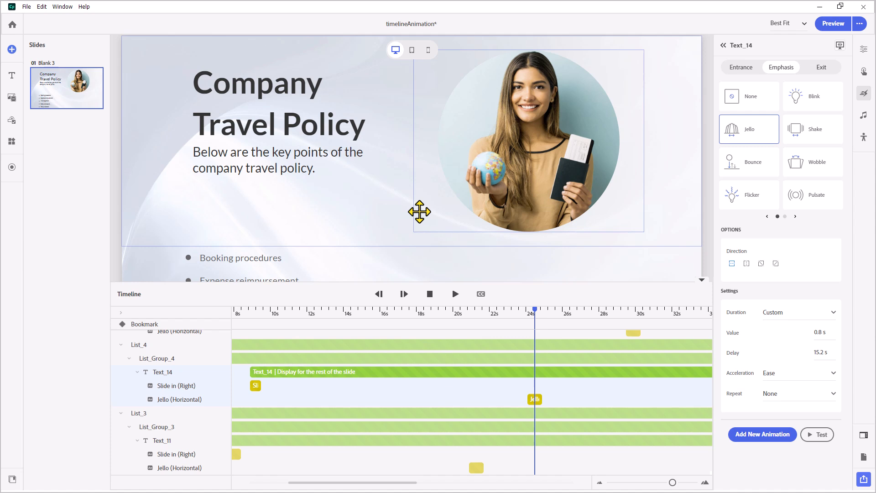
pyautogui.moveTo(251, 102)
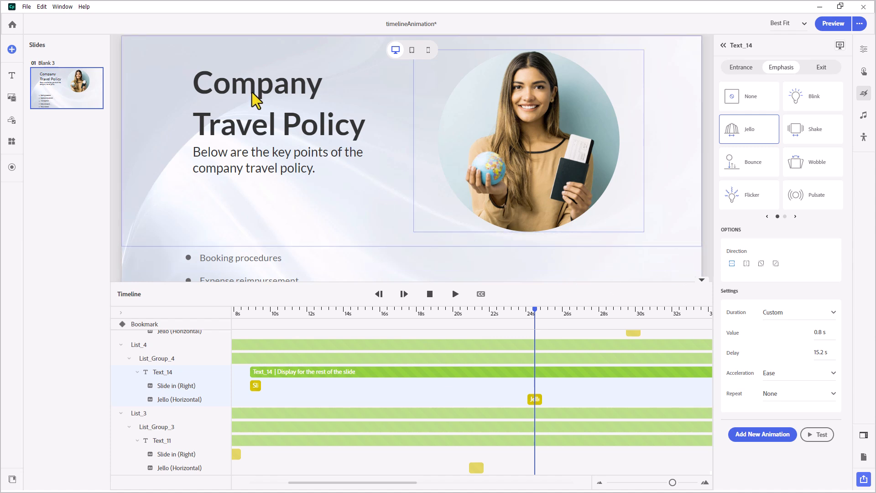
# - Apply Erase exit effects to the title, subtitle and each bullet, including Policy violations
pyautogui.click(253, 95)
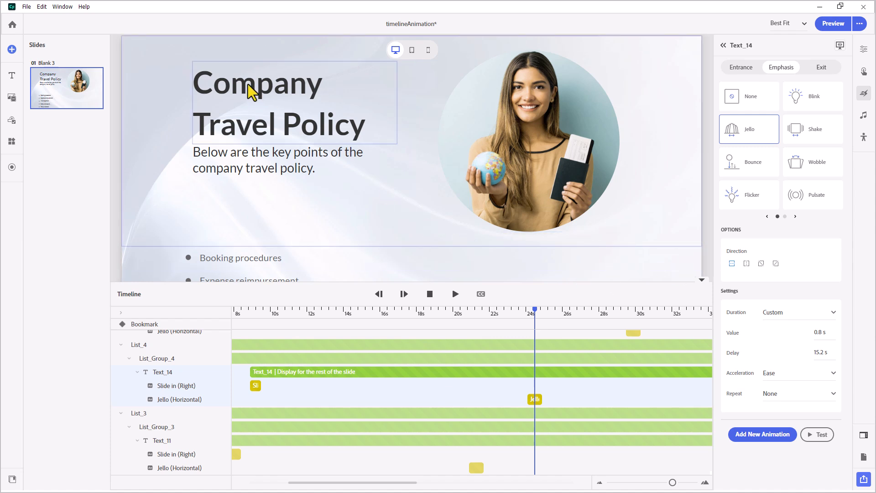
pyautogui.moveTo(280, 124)
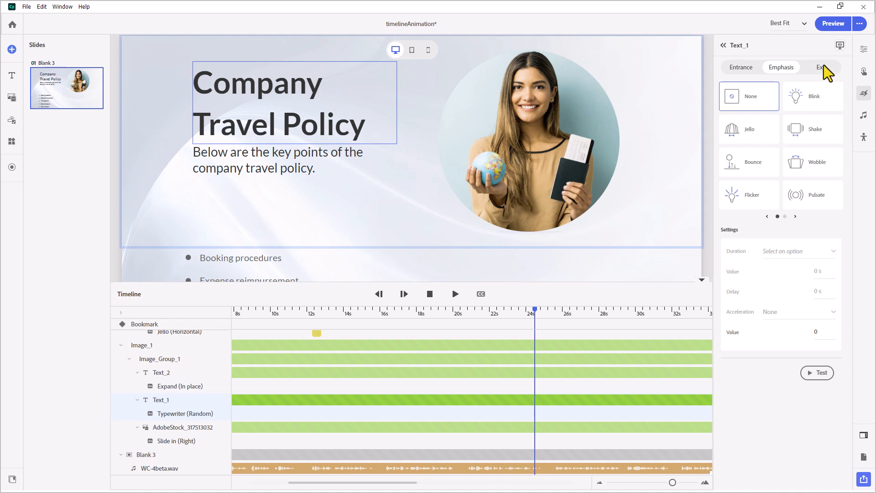
pyautogui.click(821, 67)
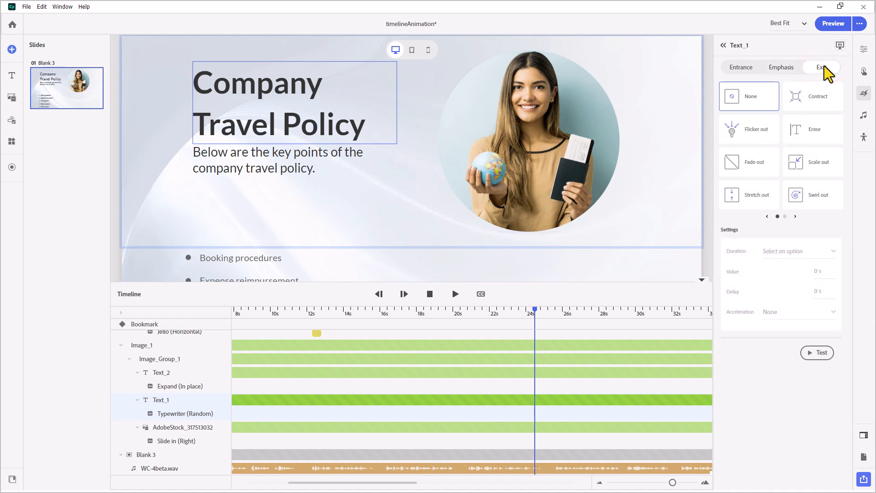
pyautogui.click(822, 67)
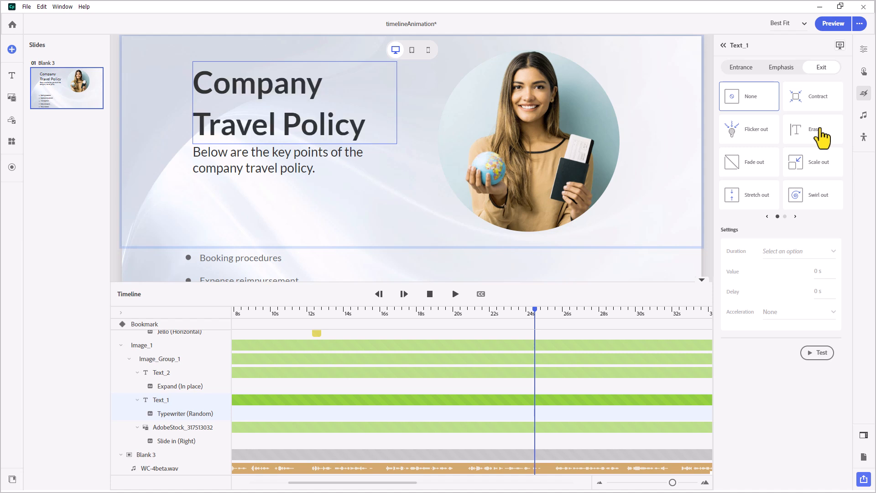
pyautogui.click(813, 130)
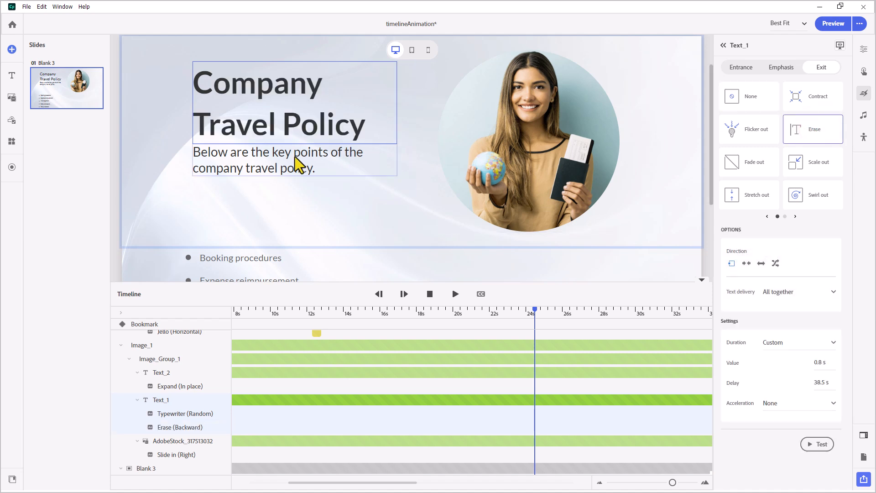
pyautogui.click(813, 129)
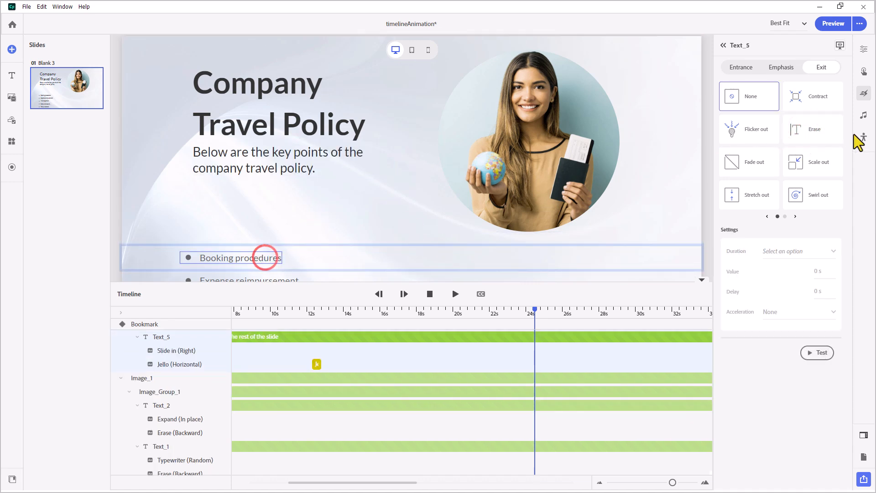
pyautogui.click(813, 129)
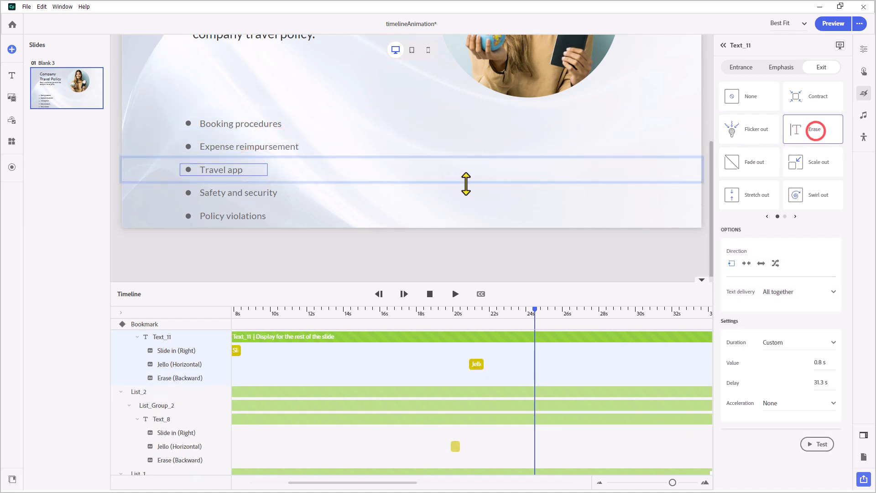
pyautogui.click(226, 192)
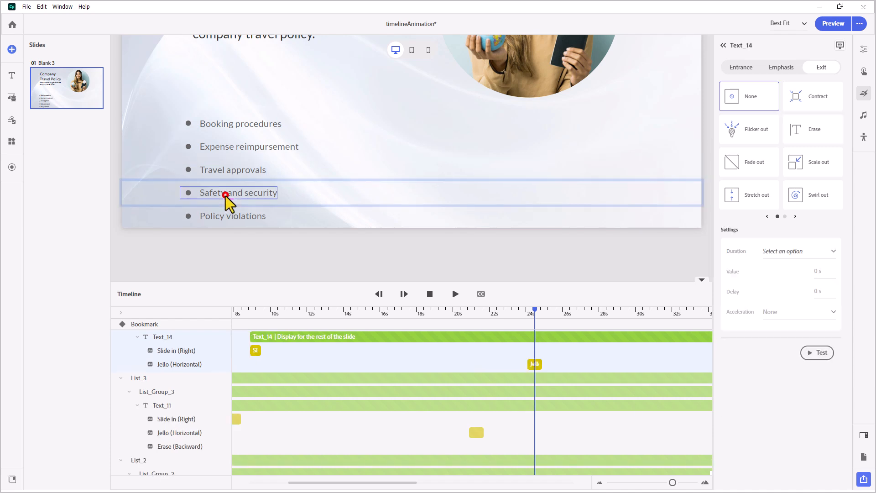
pyautogui.click(813, 129)
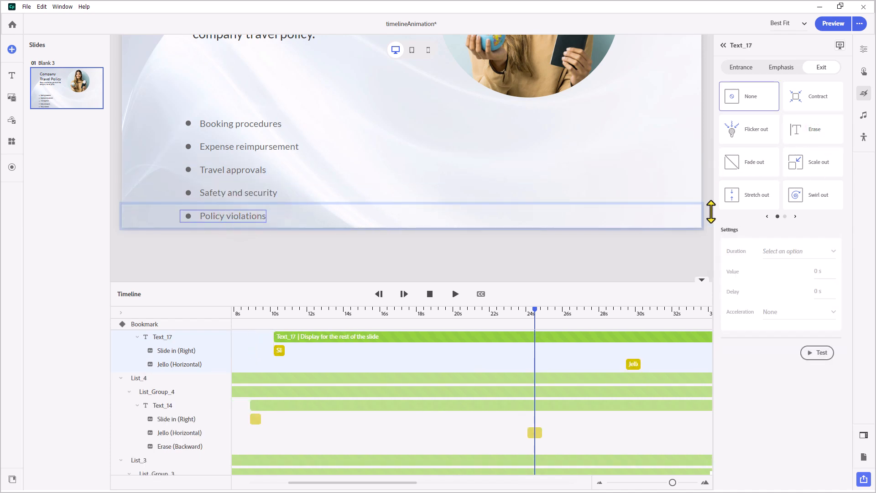
pyautogui.click(813, 128)
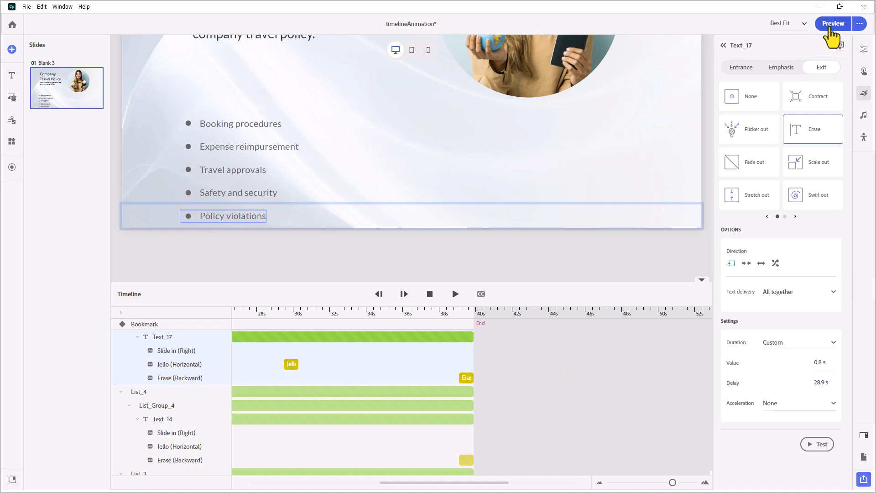
# - Preview the Company Travel Policy slide in Chrome to watch its animations
pyautogui.click(833, 23)
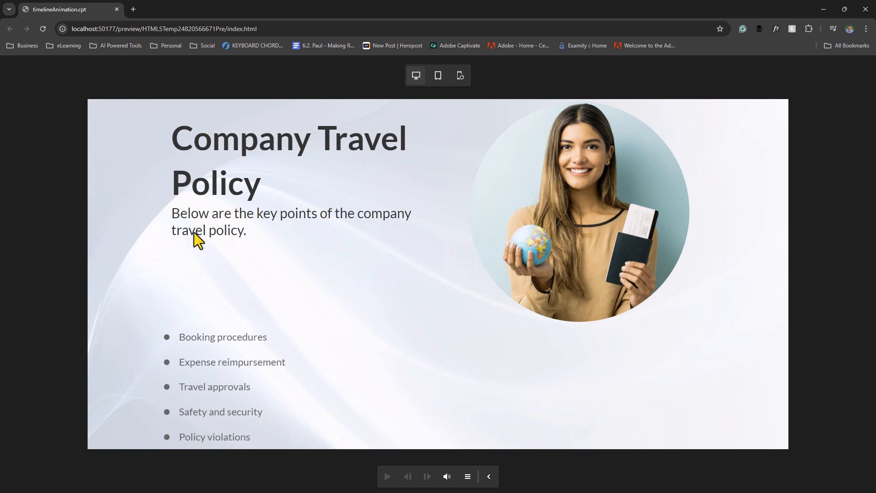
pyautogui.moveTo(214, 360)
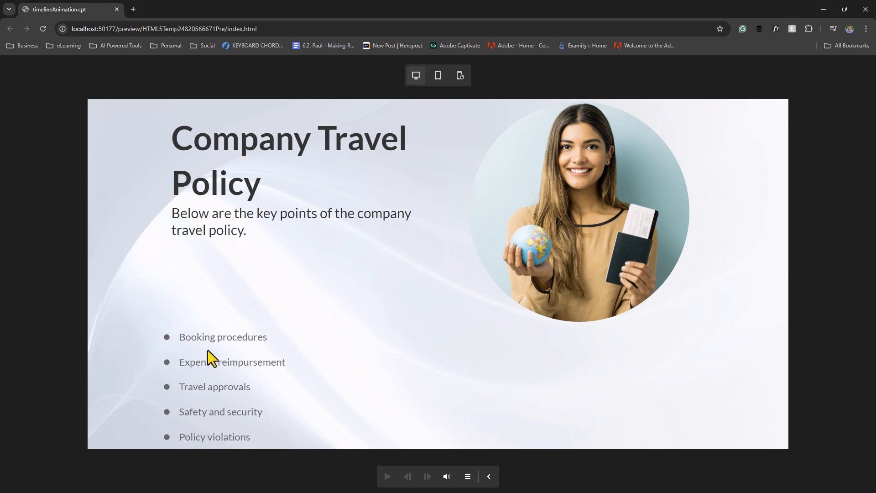
pyautogui.moveTo(308, 318)
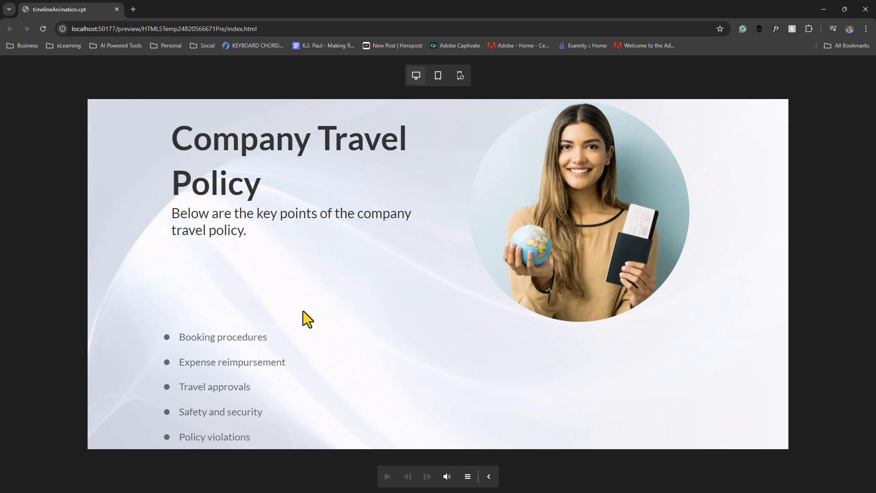